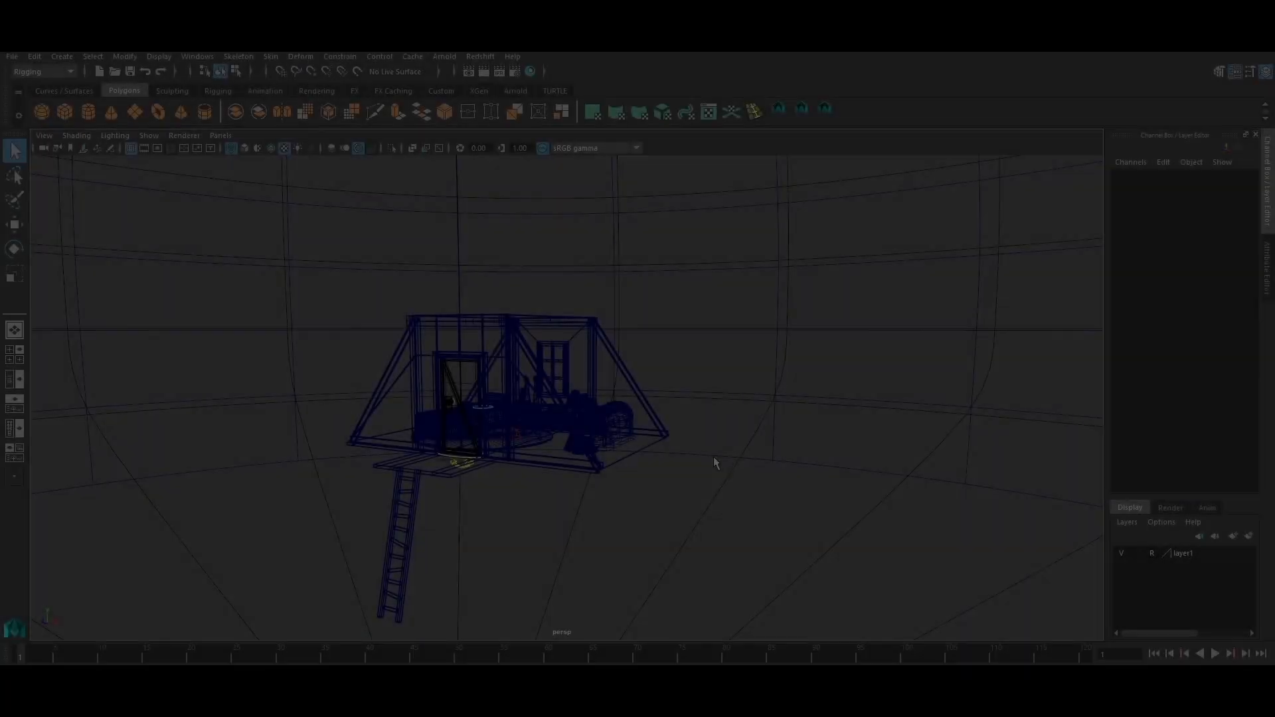
- Orbit the cabin model and level the view on its front
drag(716, 464, 647, 455)
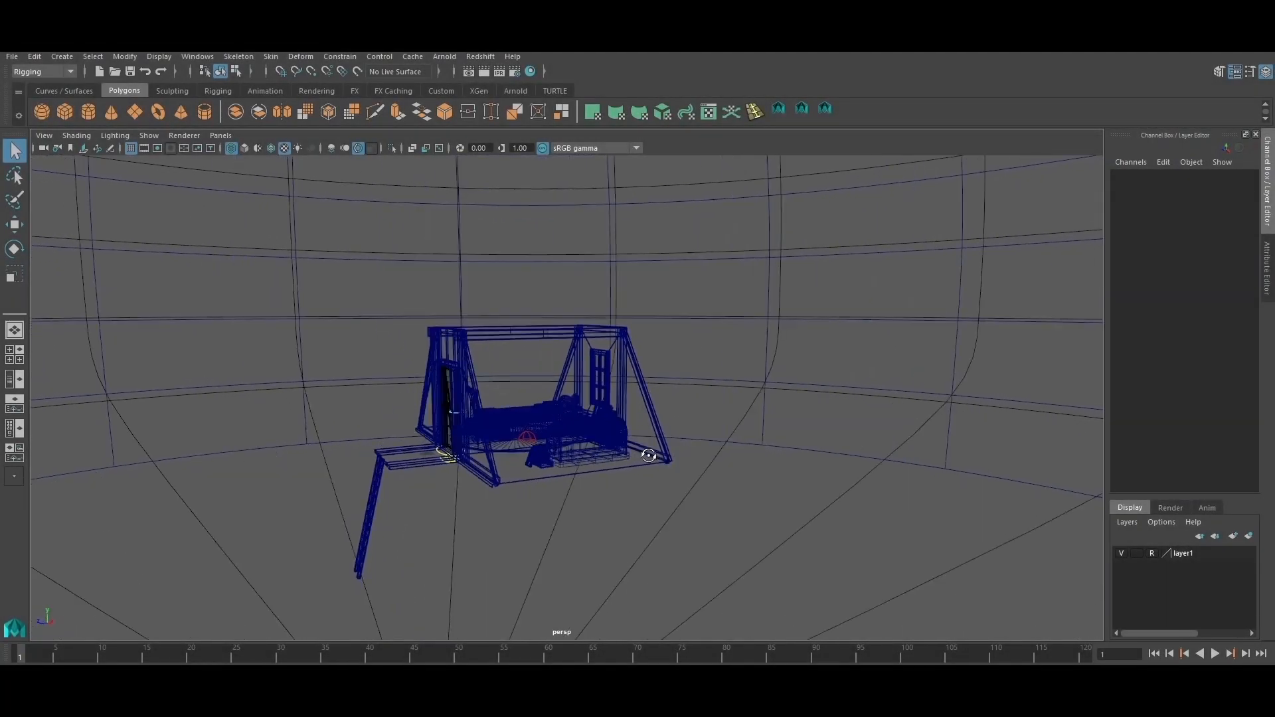
drag(648, 455, 582, 471)
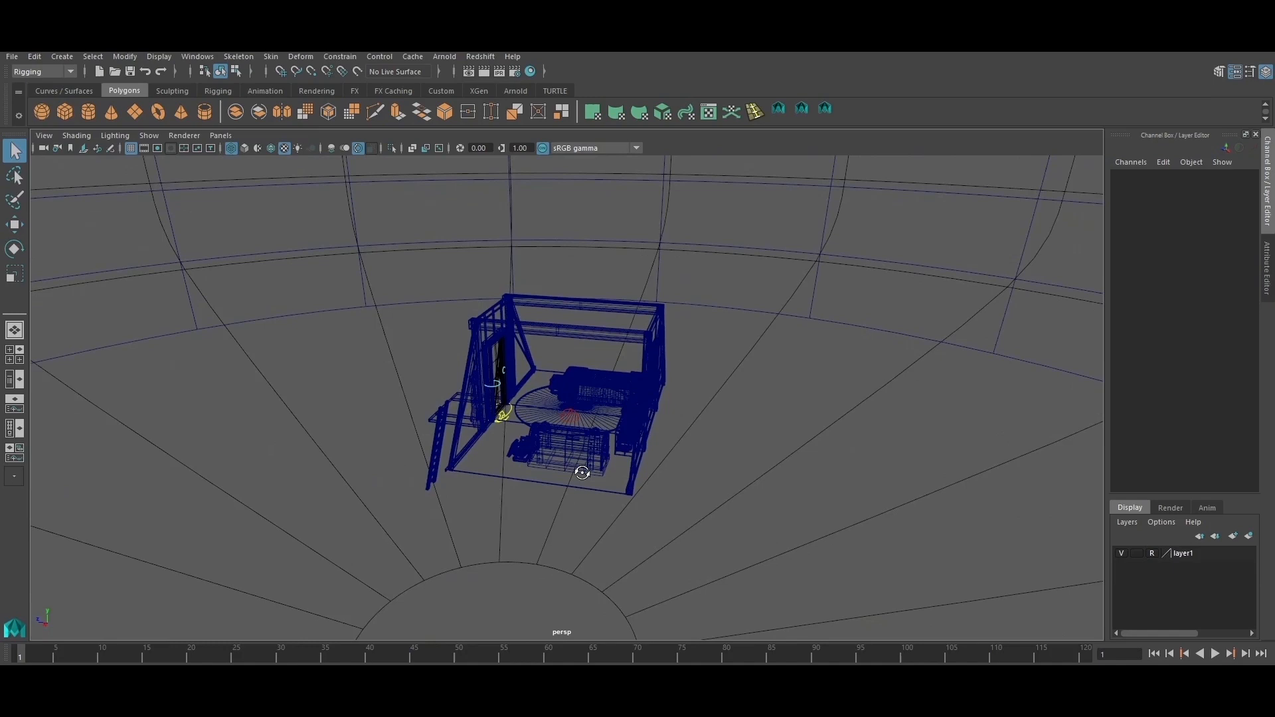
drag(582, 471, 708, 471)
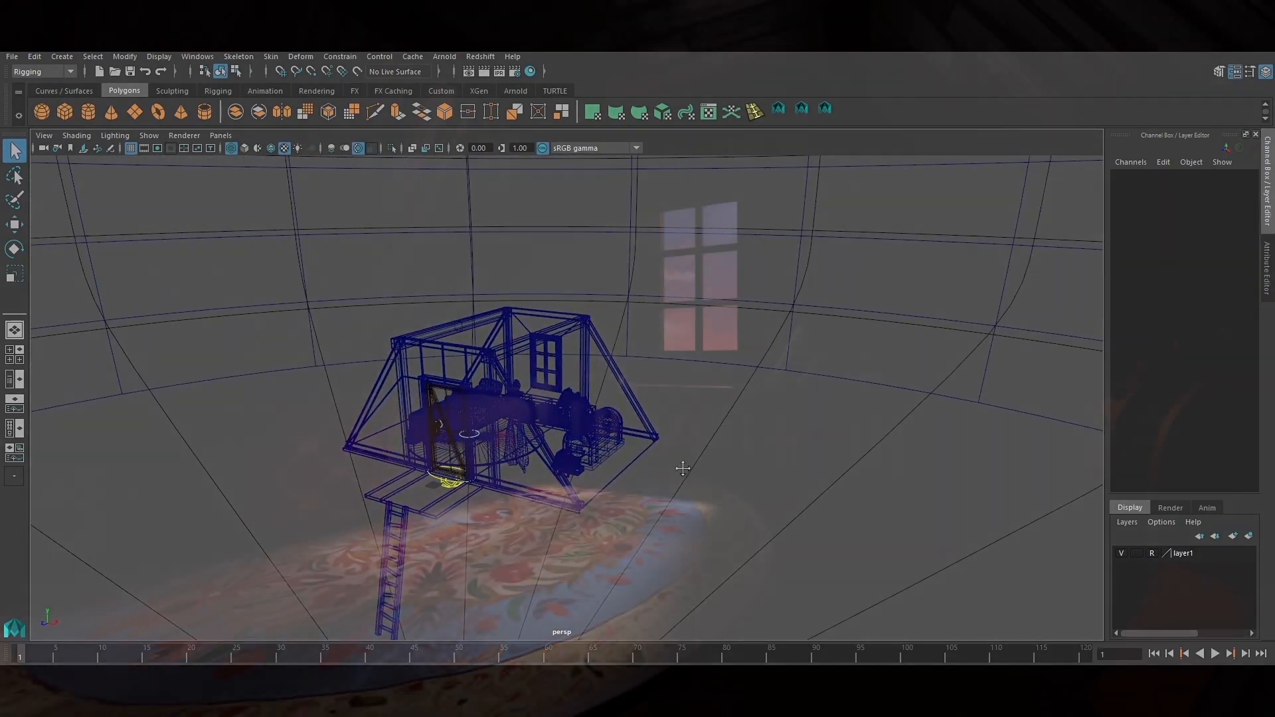
drag(681, 467, 746, 446)
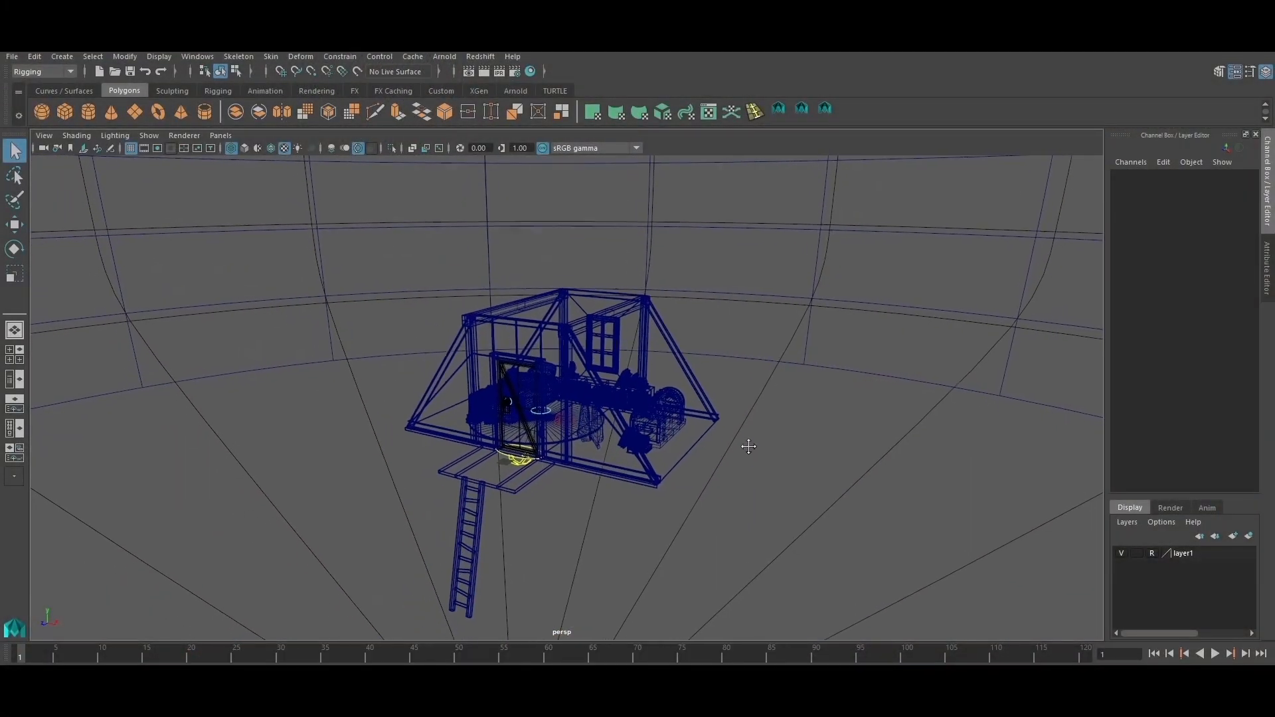
drag(748, 446, 548, 460)
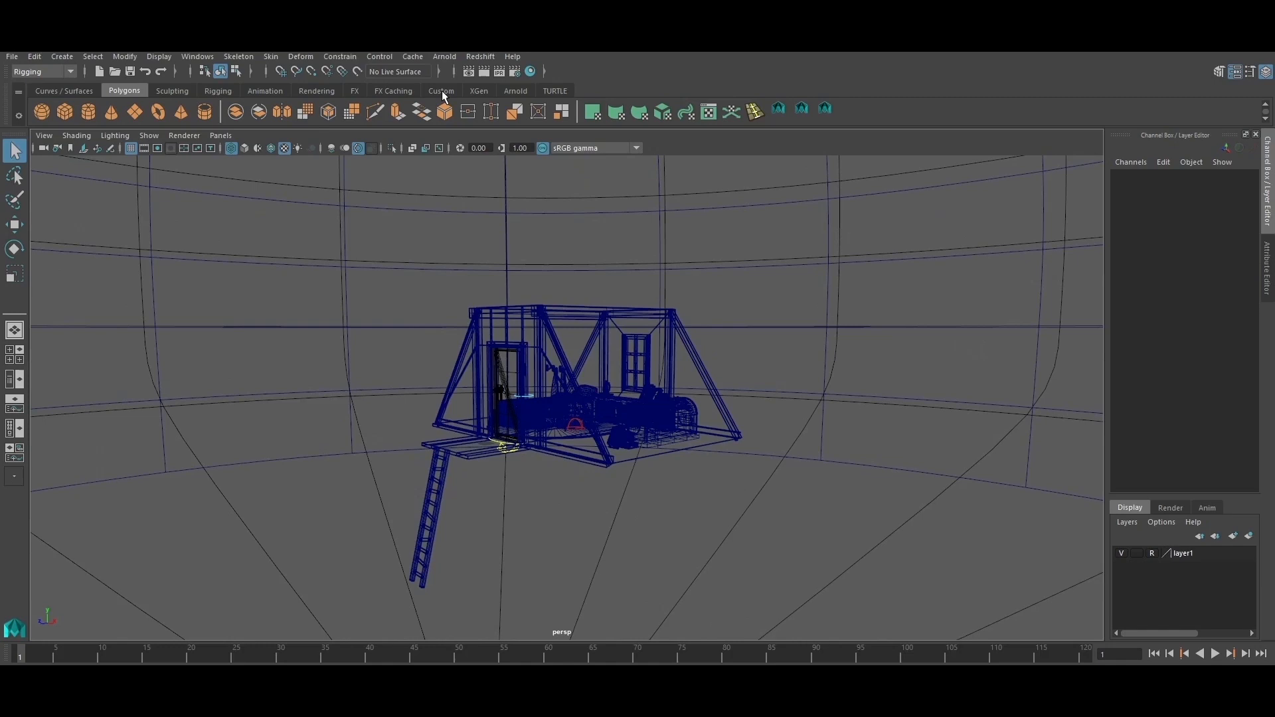
- Review the Render Settings' file output and progressive sampling tabs without changing anything
click(516, 71)
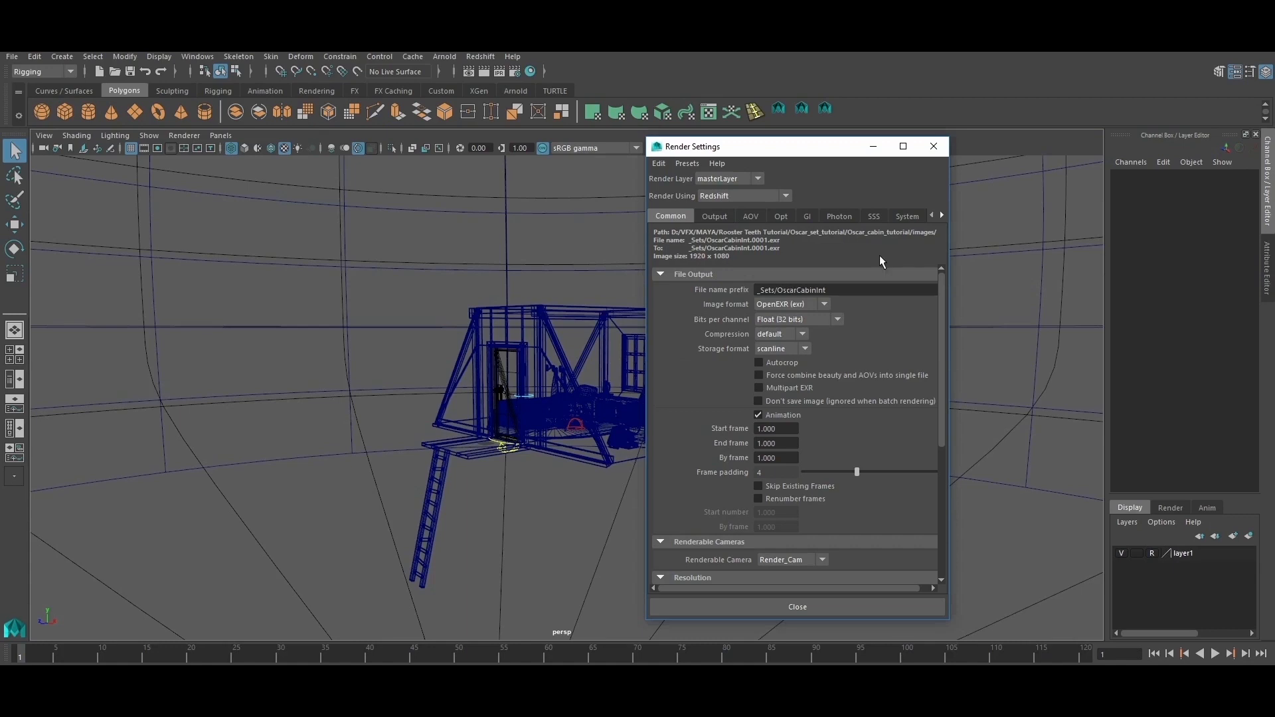
mouse_move(481, 407)
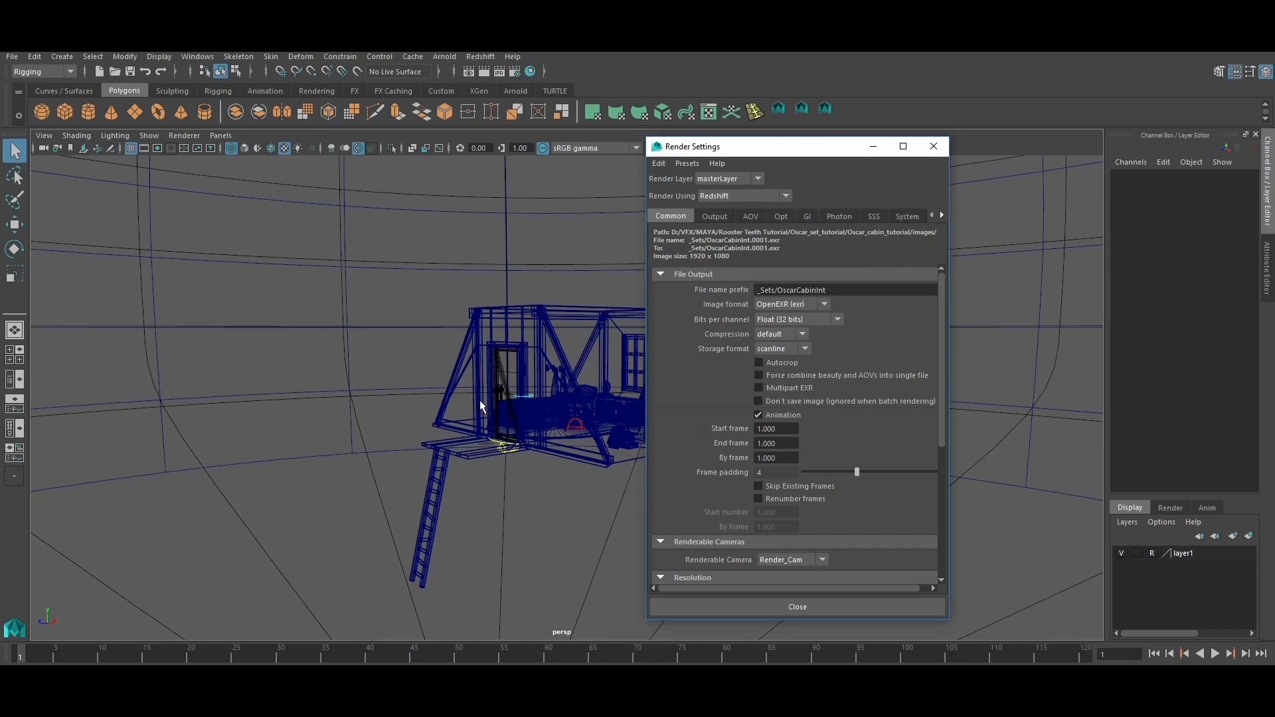
mouse_move(733, 324)
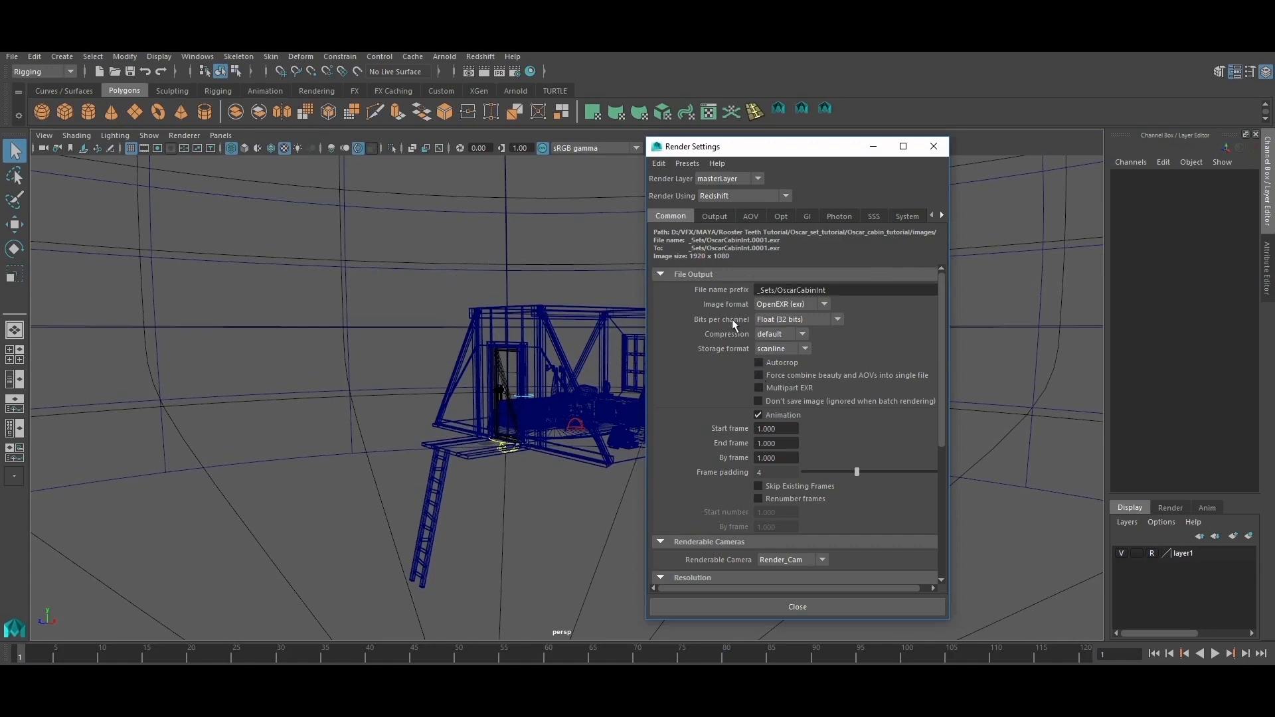
click(713, 216)
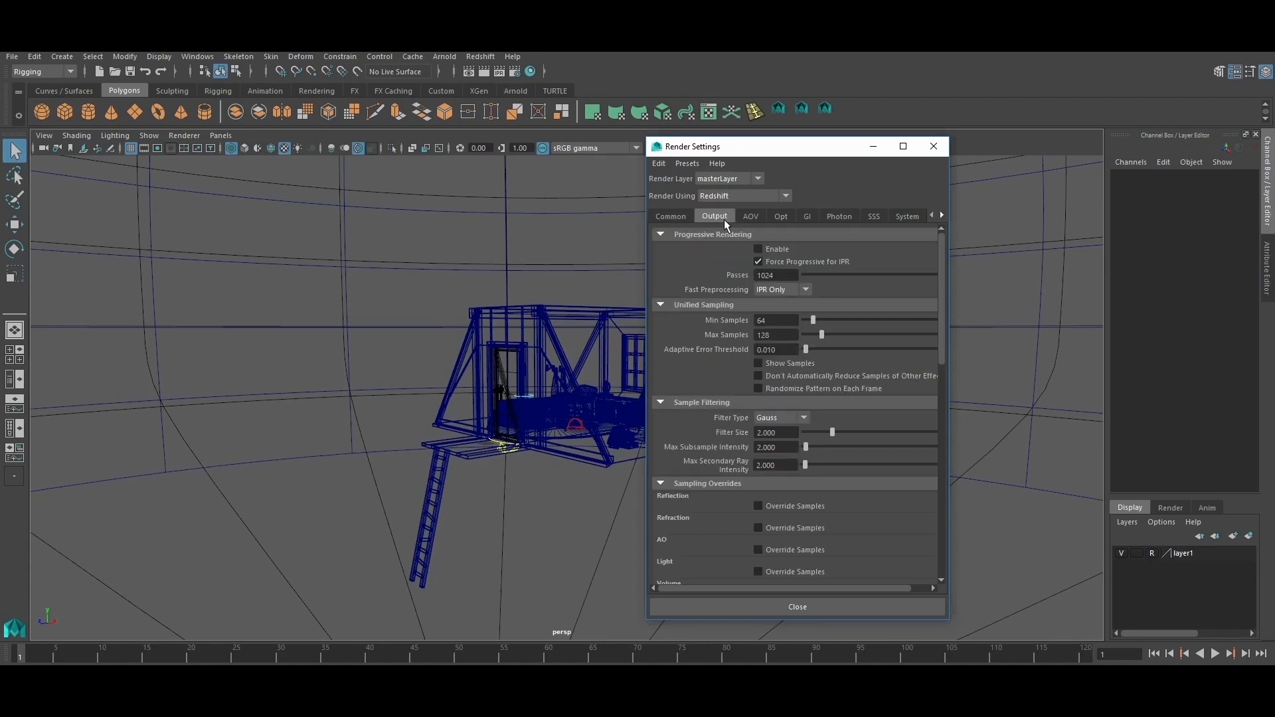
click(671, 215)
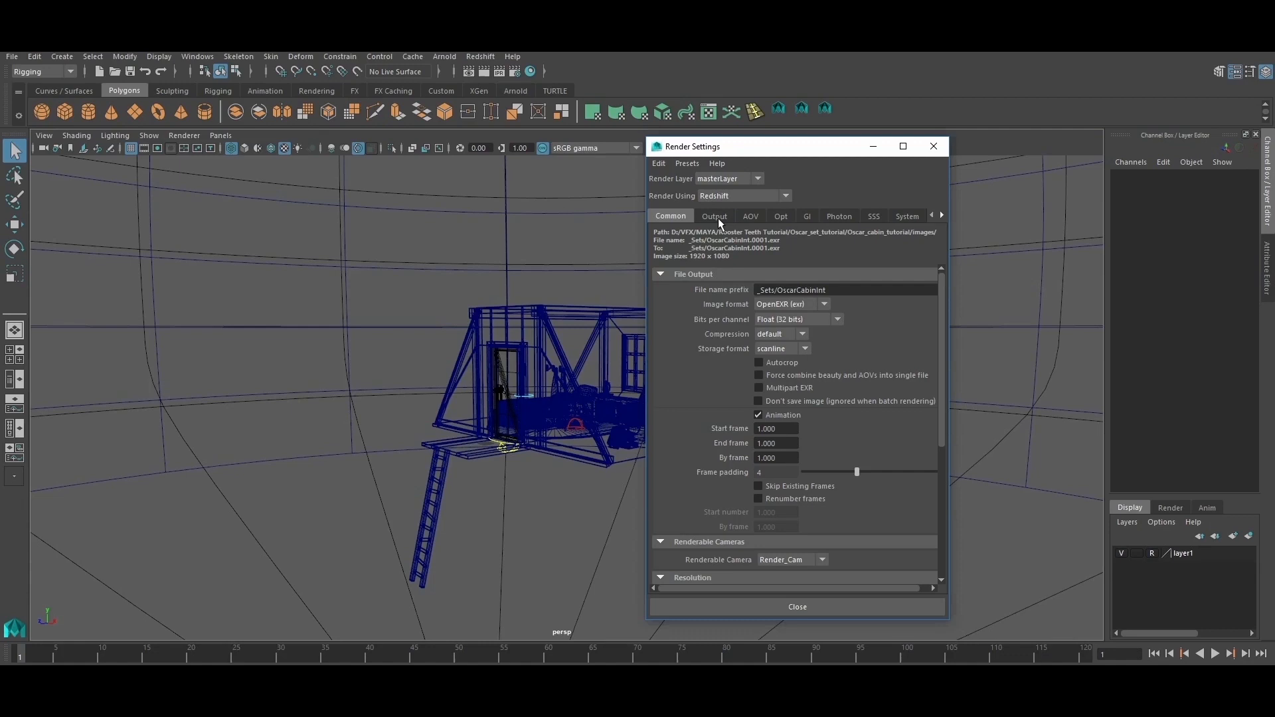
click(713, 216)
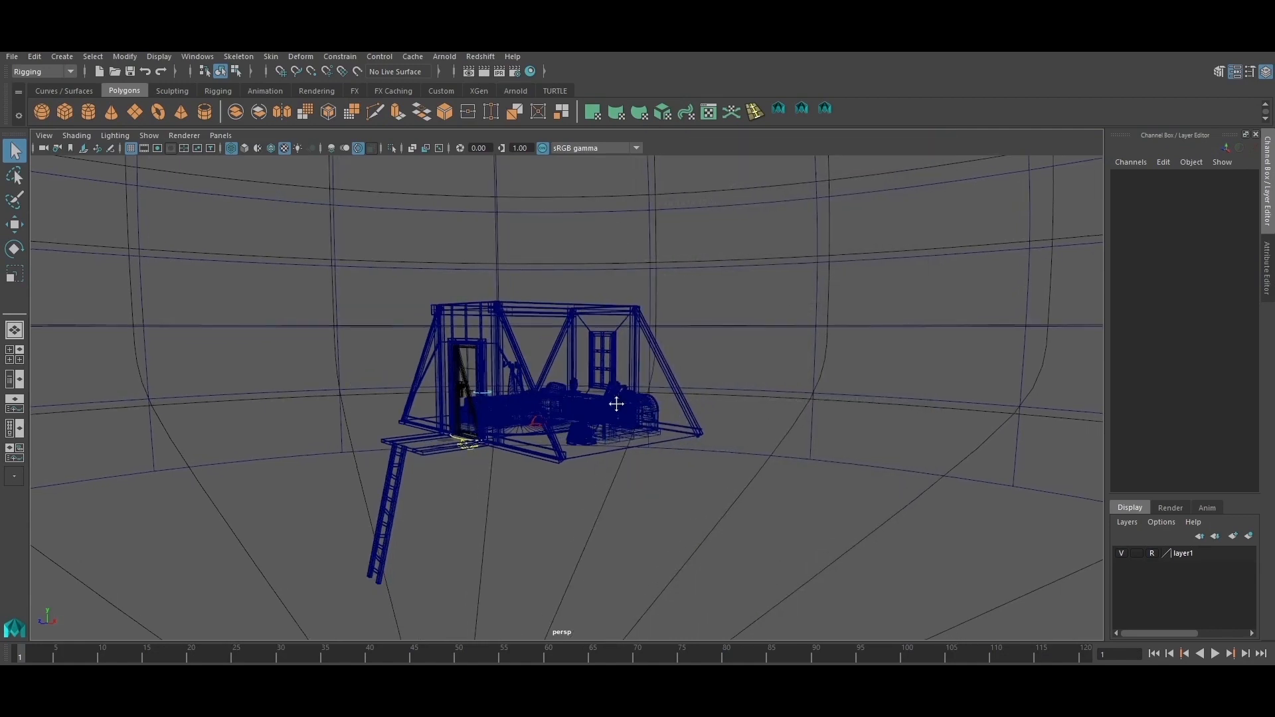
- Move the view into the bedroom interior facing the window above the bookshelf
drag(615, 403, 606, 446)
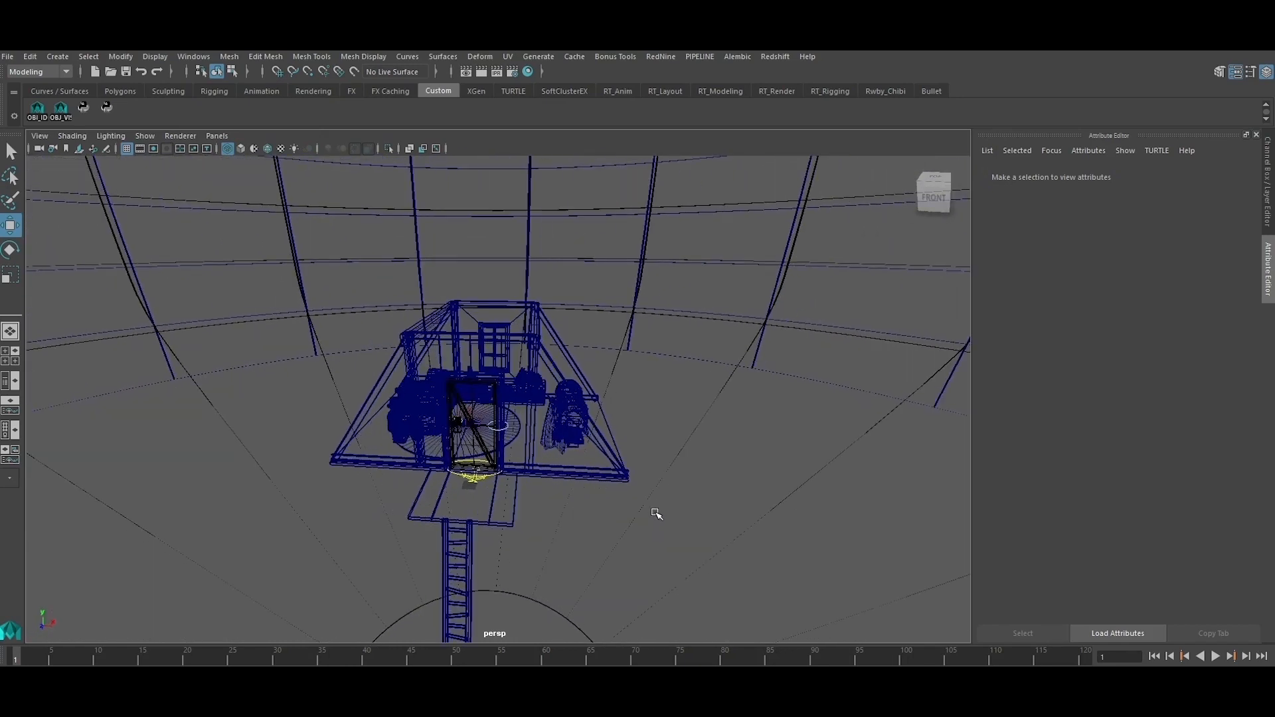
drag(657, 512, 604, 530)
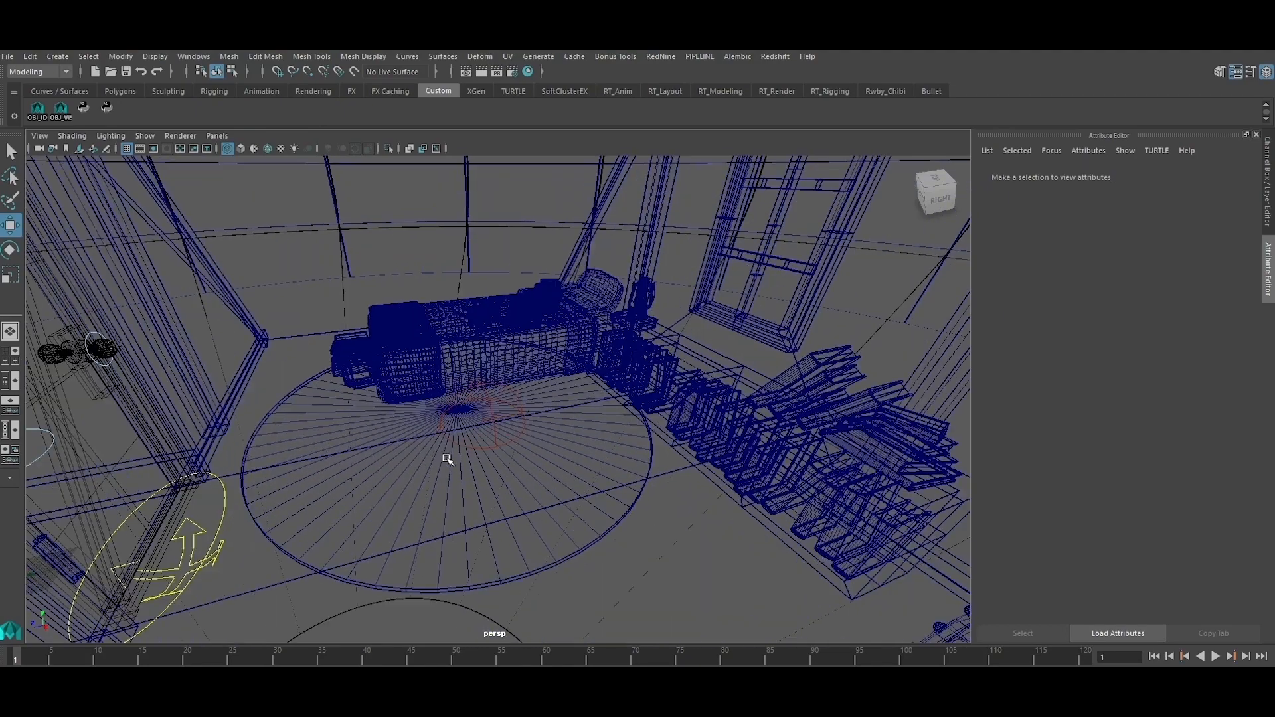
drag(447, 460, 498, 524)
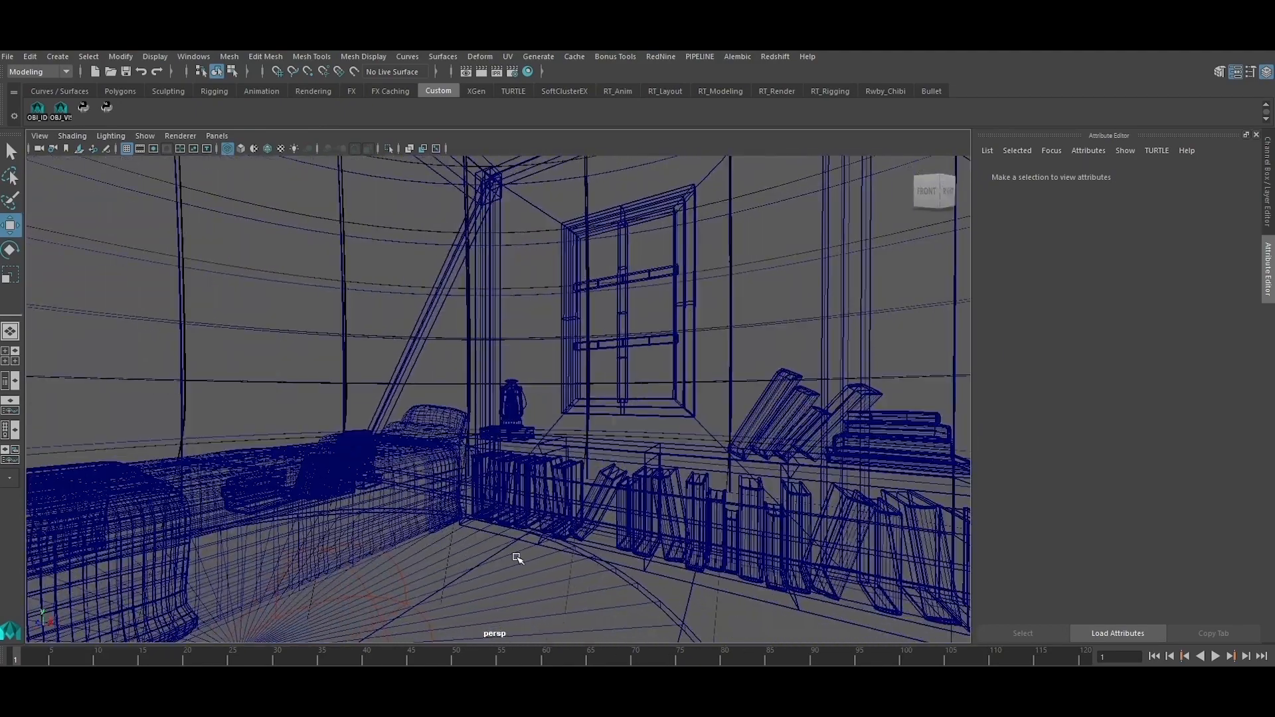
- Switch to solid shaded display (5) and look around at the chest, bed and bookshelf
key(5)
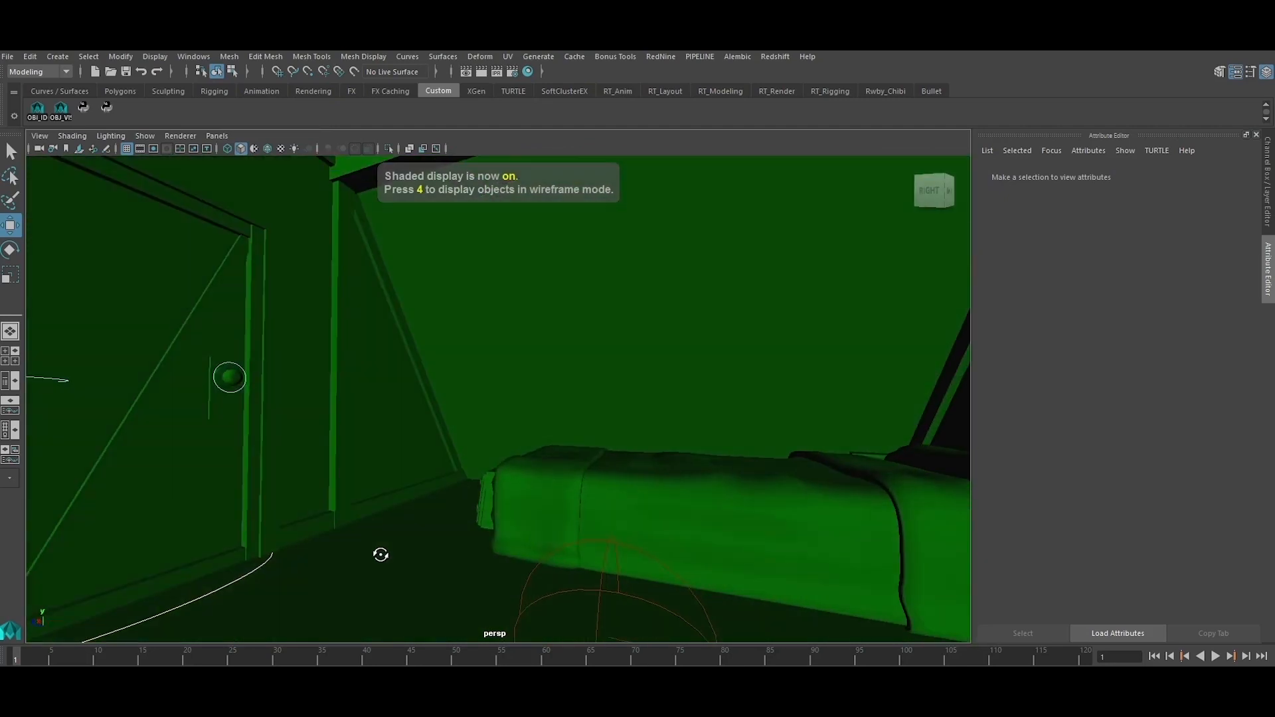
drag(382, 555, 491, 574)
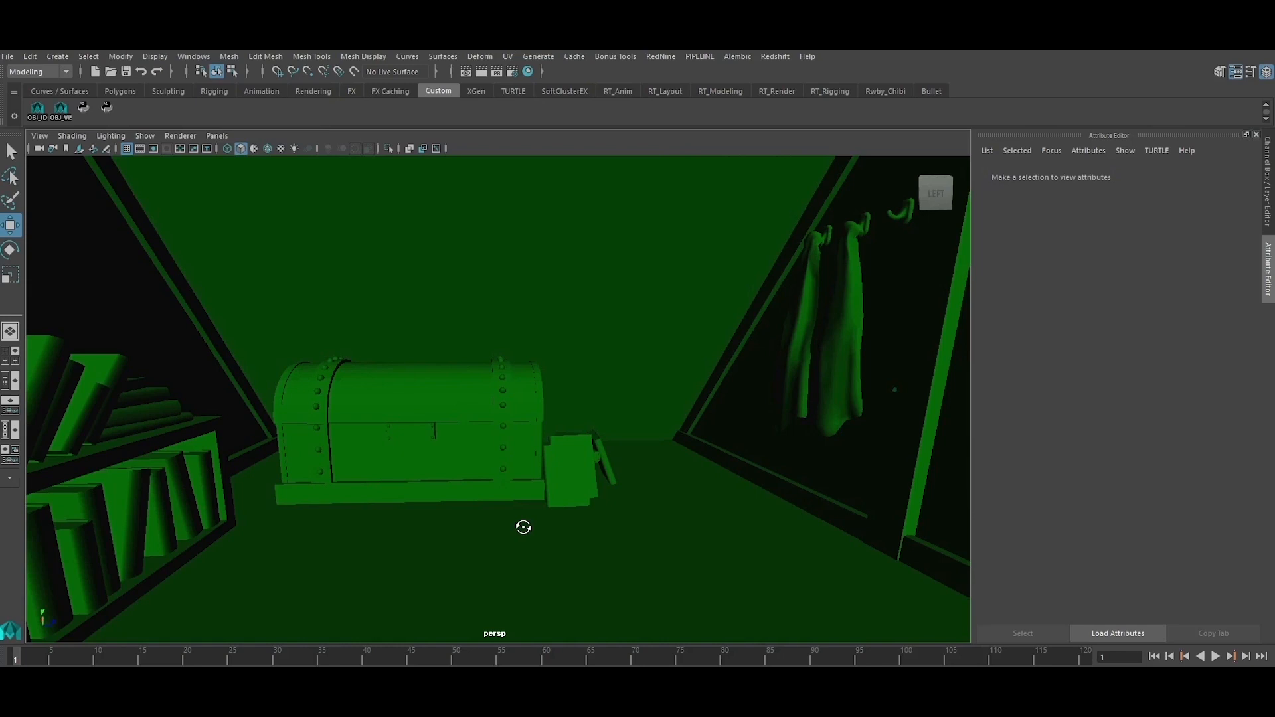
drag(524, 528, 307, 525)
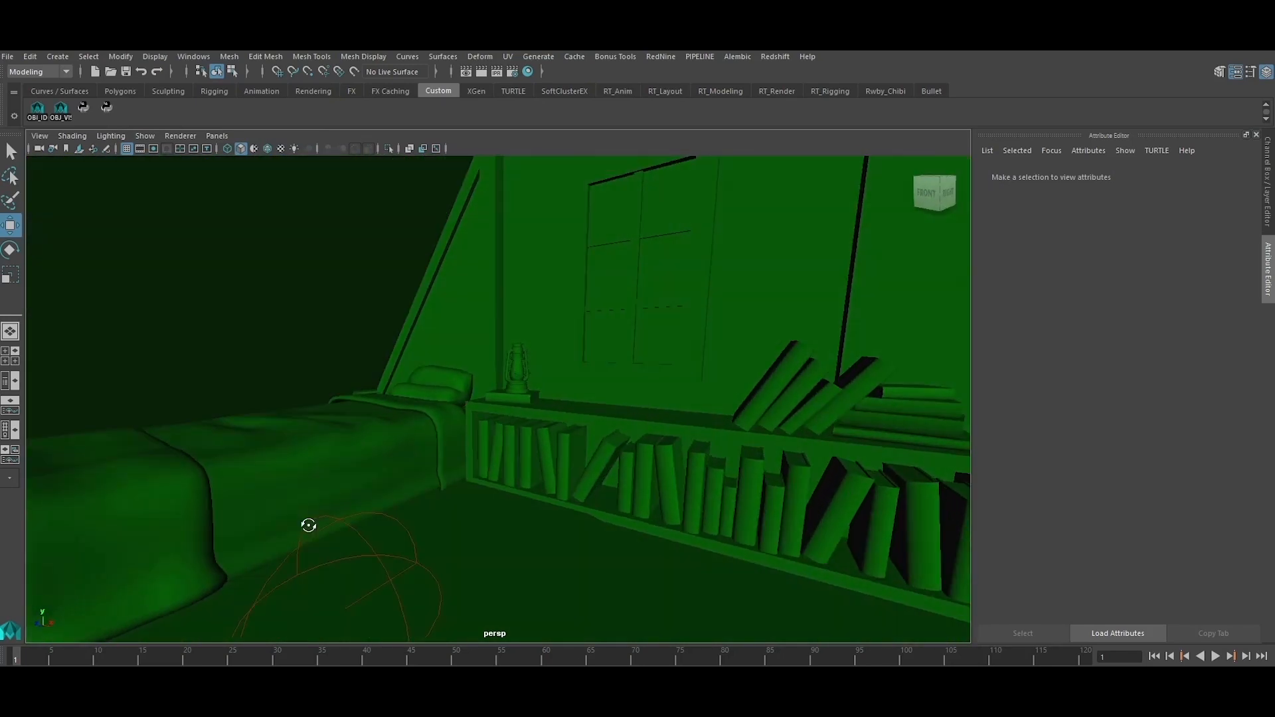
drag(309, 525, 399, 524)
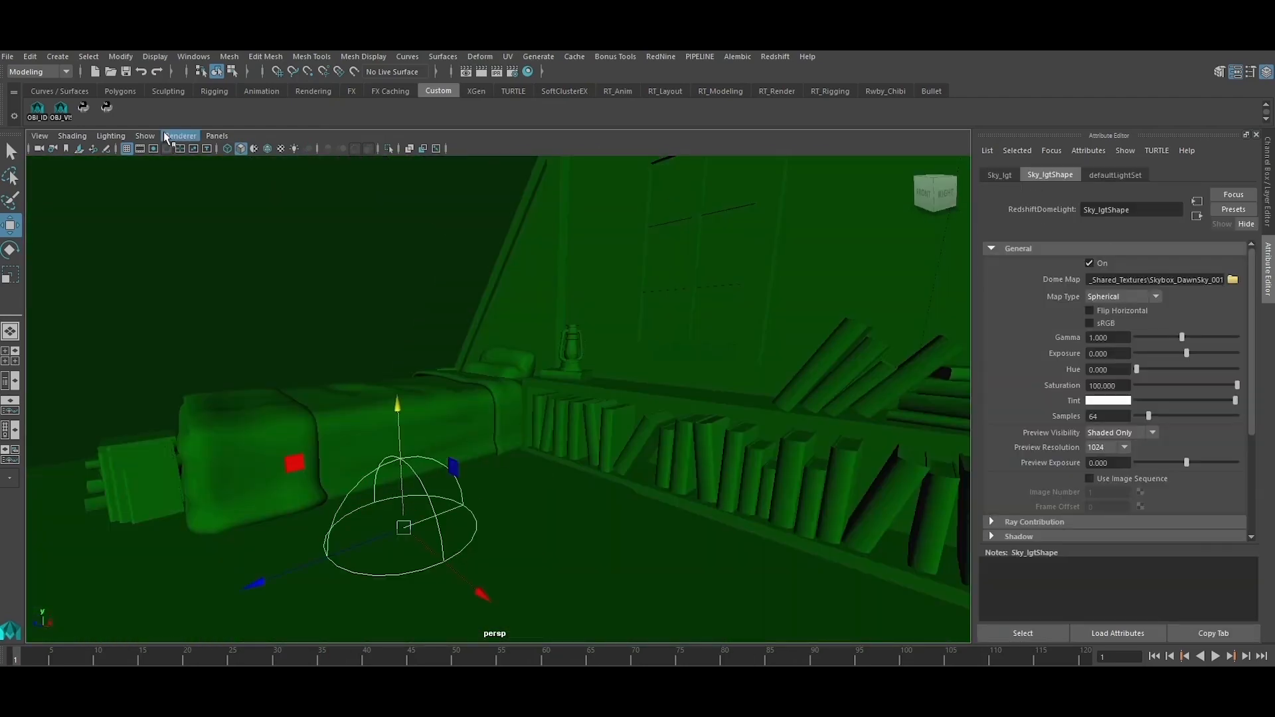
- Inspect the Redshift dome light's Skybox_DawnSky_001 dome map in the Attribute Editor
click(57, 56)
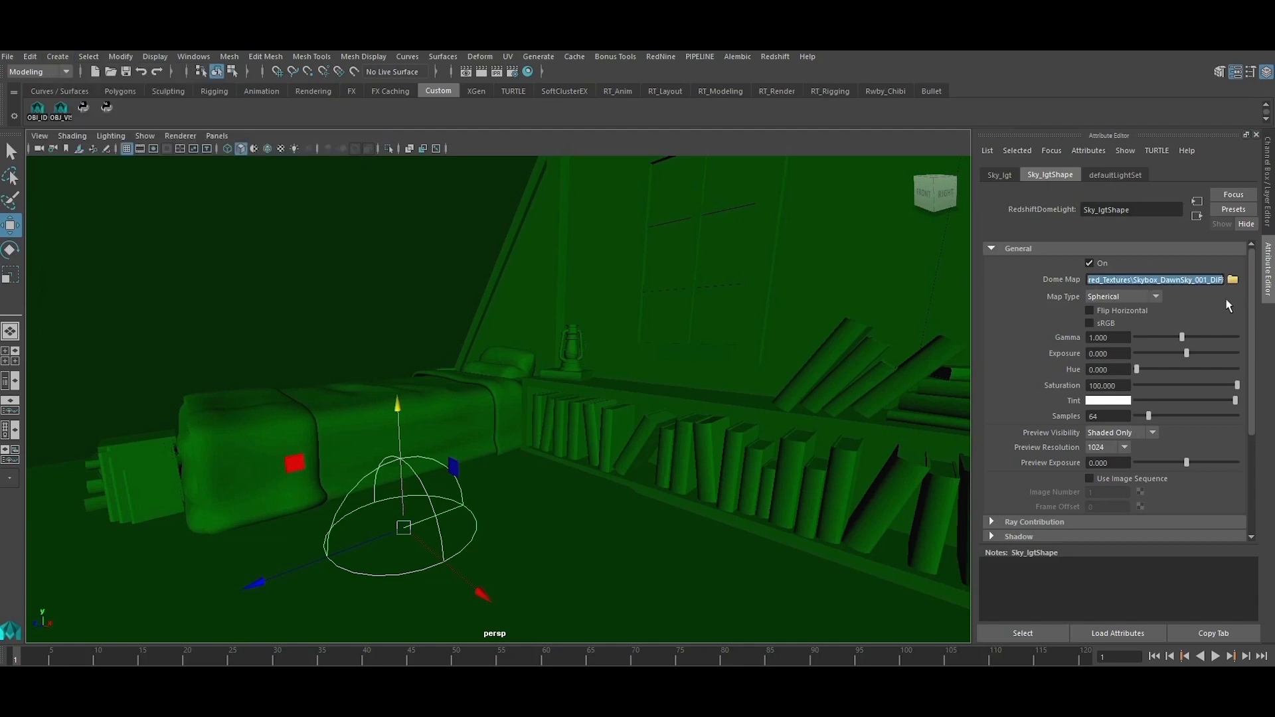
mouse_move(287, 506)
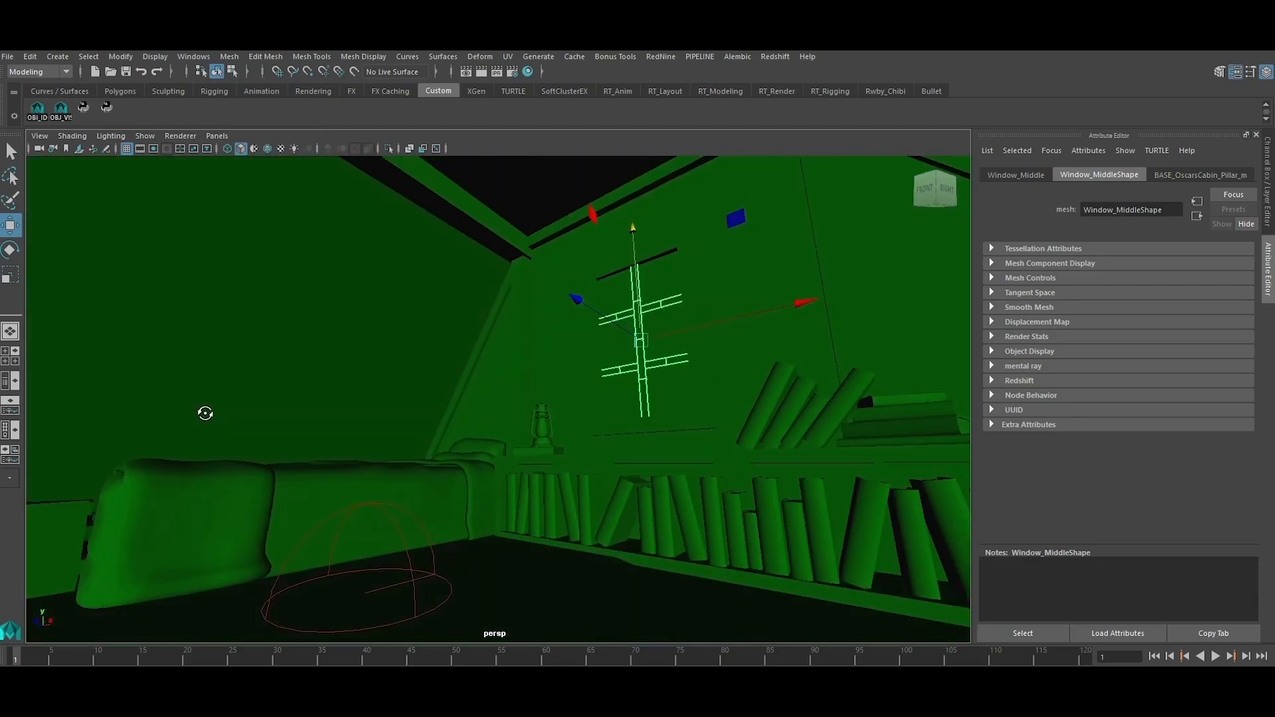
- Switch to the four-panel layout with Render_Cam in the top-left view
key(space)
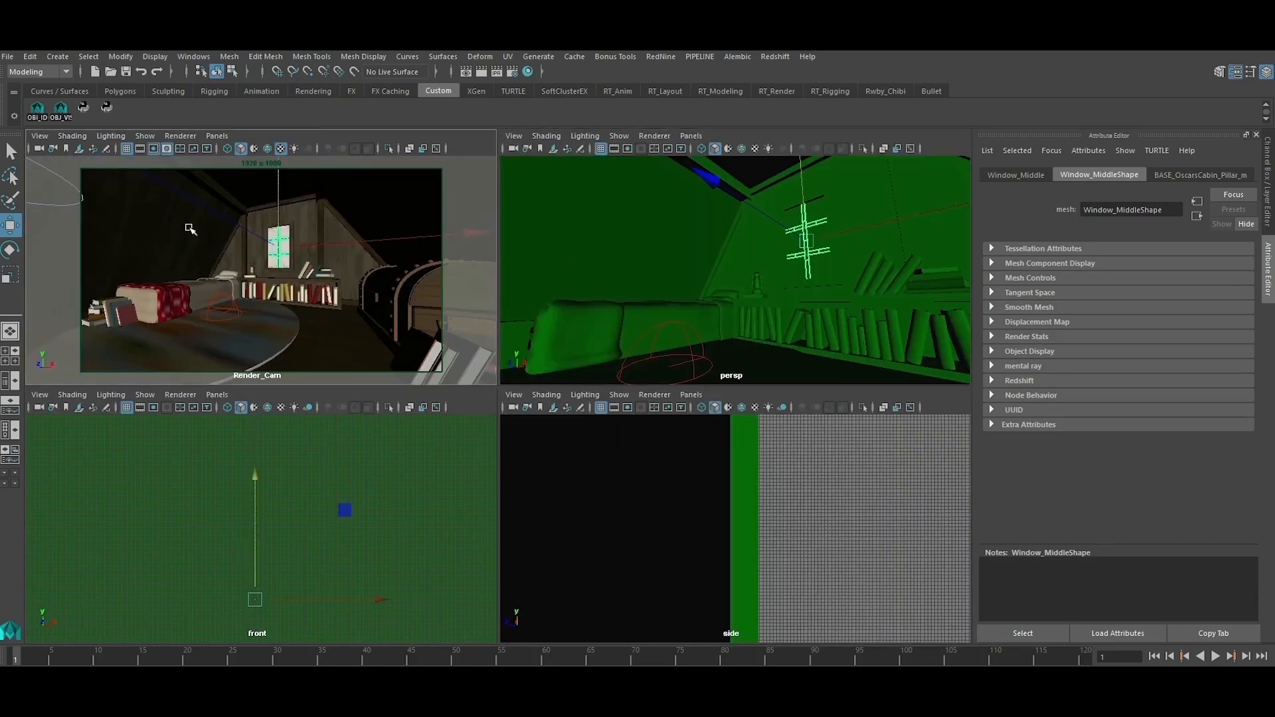
mouse_move(230, 164)
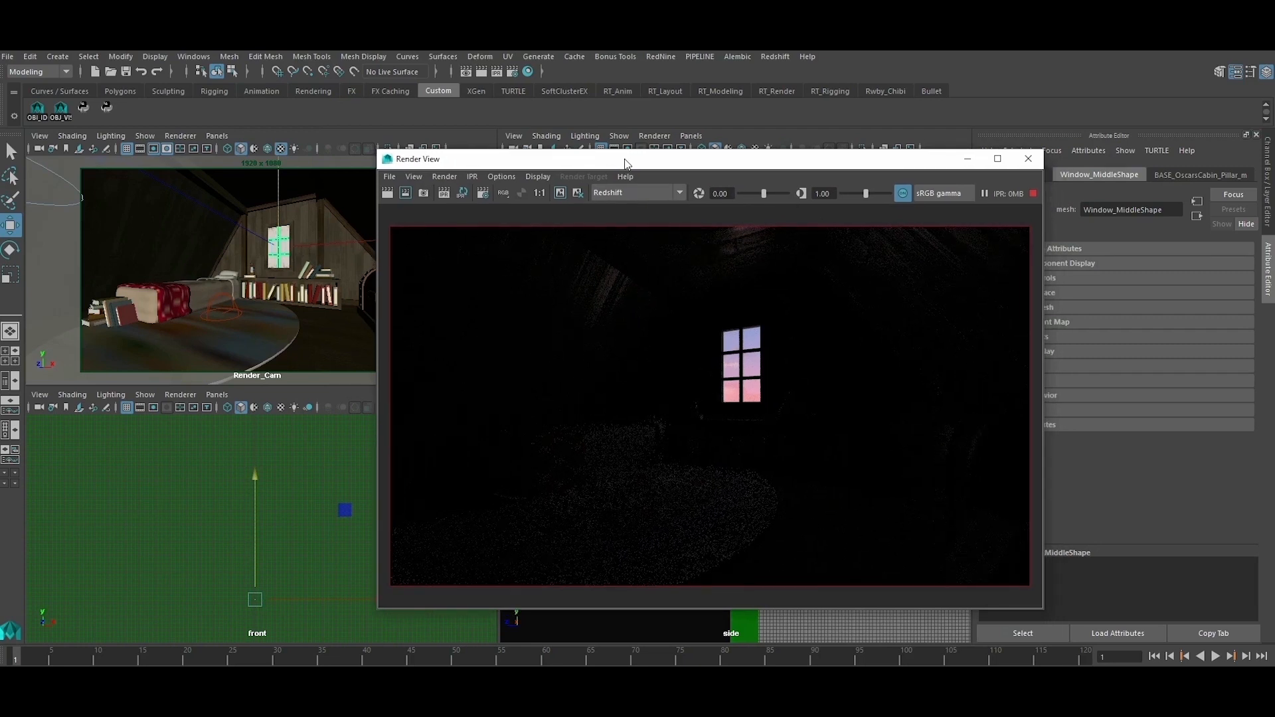
mouse_move(943, 513)
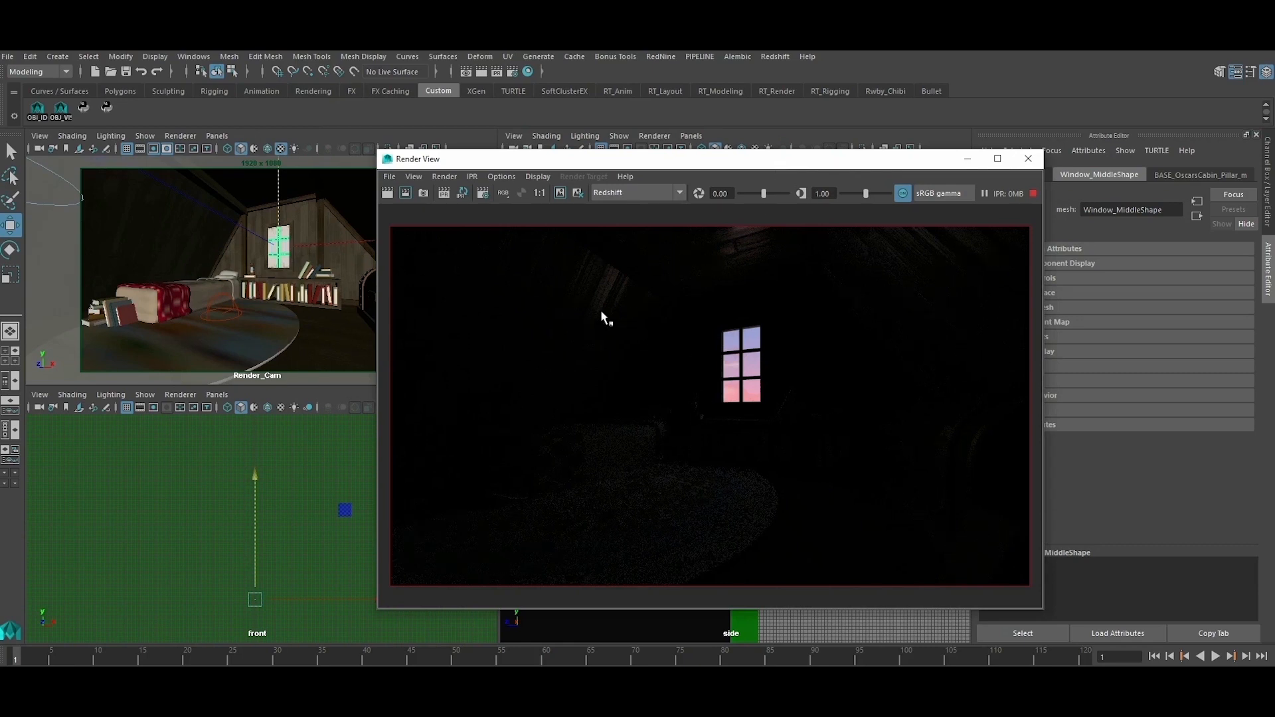
mouse_move(615, 303)
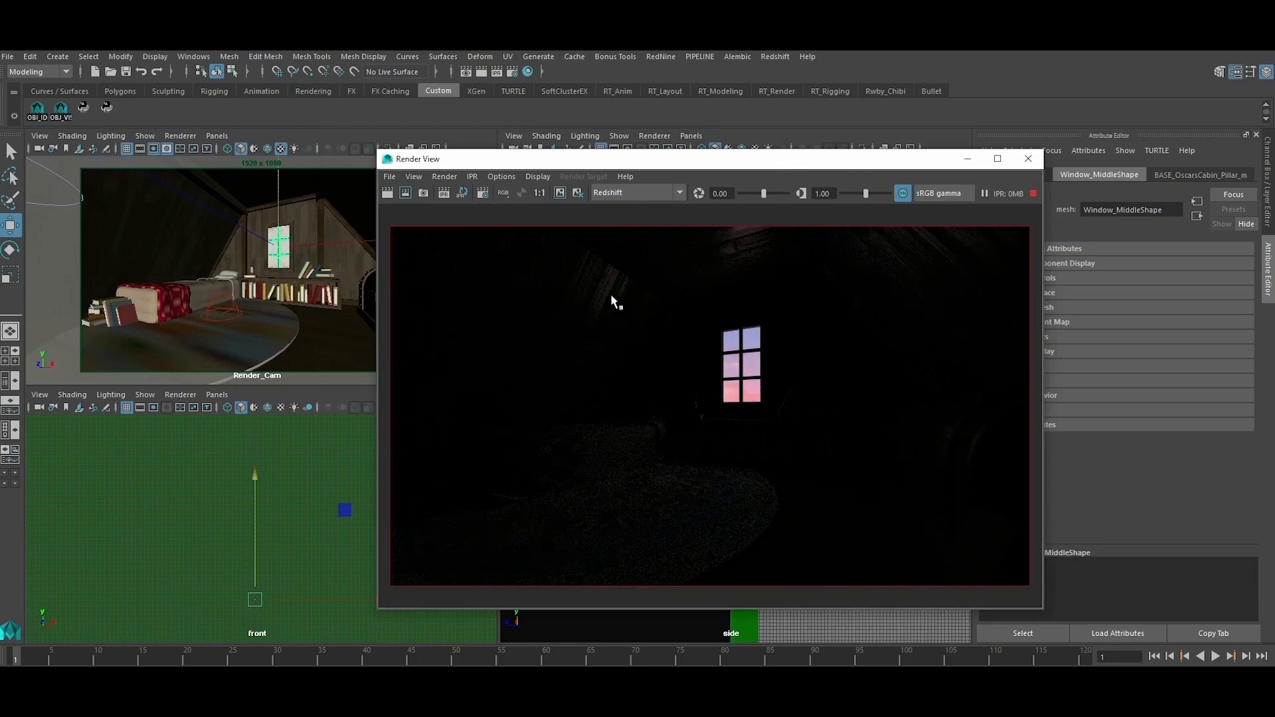
mouse_move(735, 547)
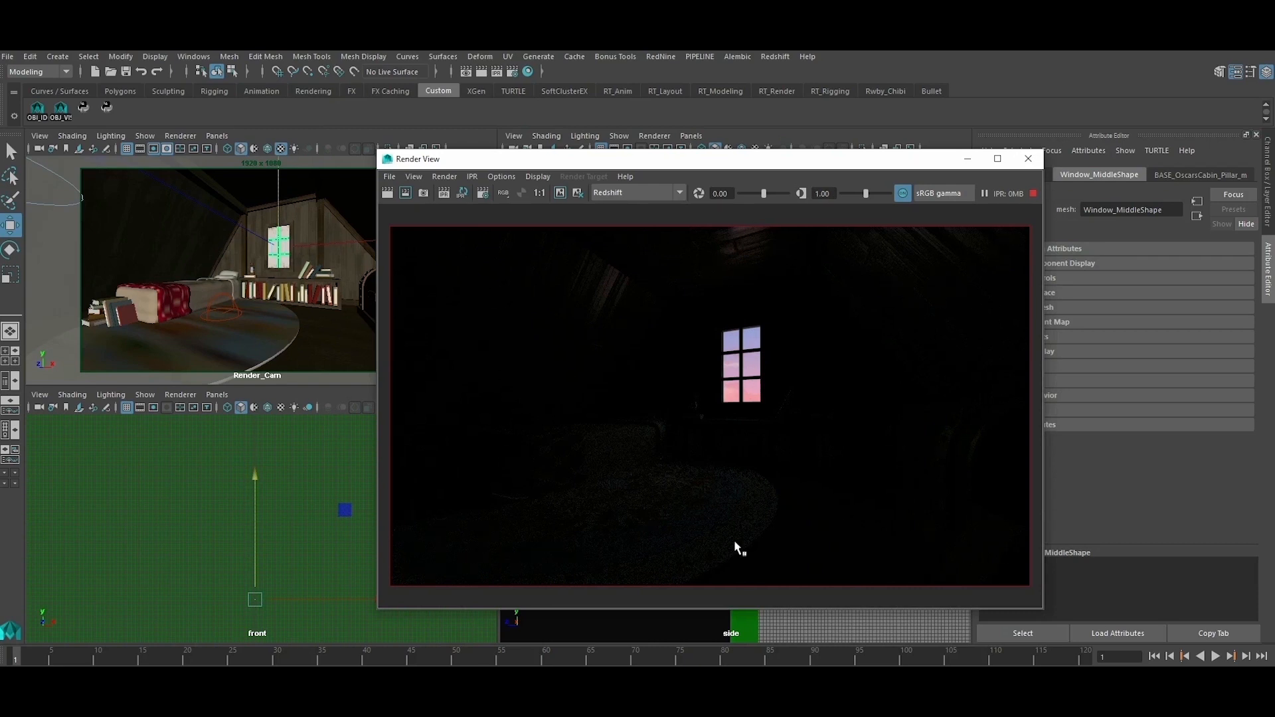
mouse_move(968, 481)
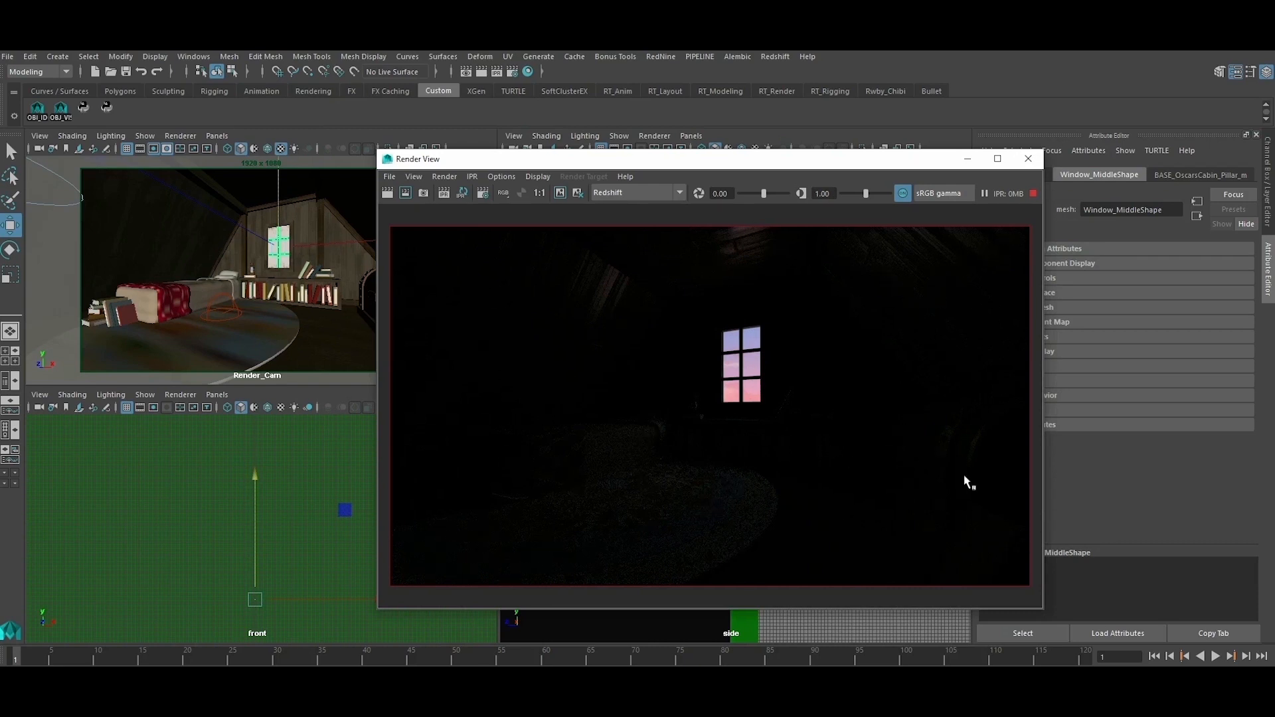
mouse_move(219, 317)
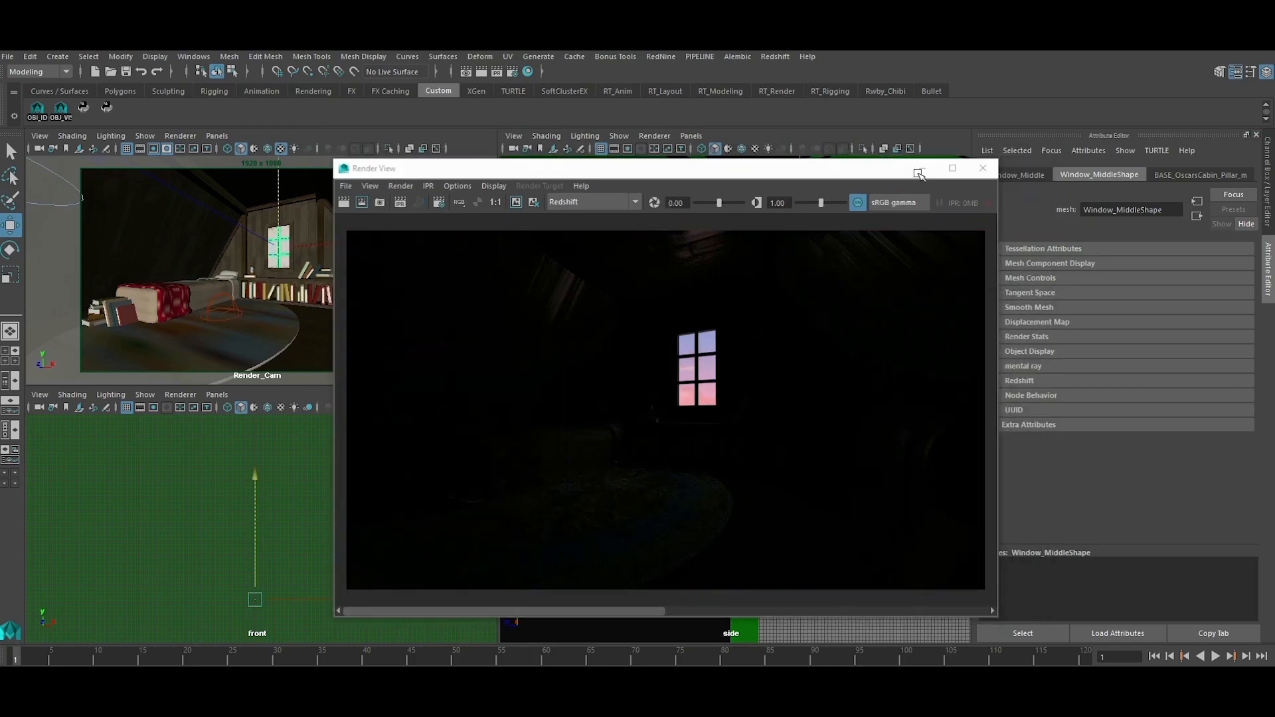
- Close the Render View, set Sky_lgt exposure to 0.5 and re-render the bedroom
click(982, 168)
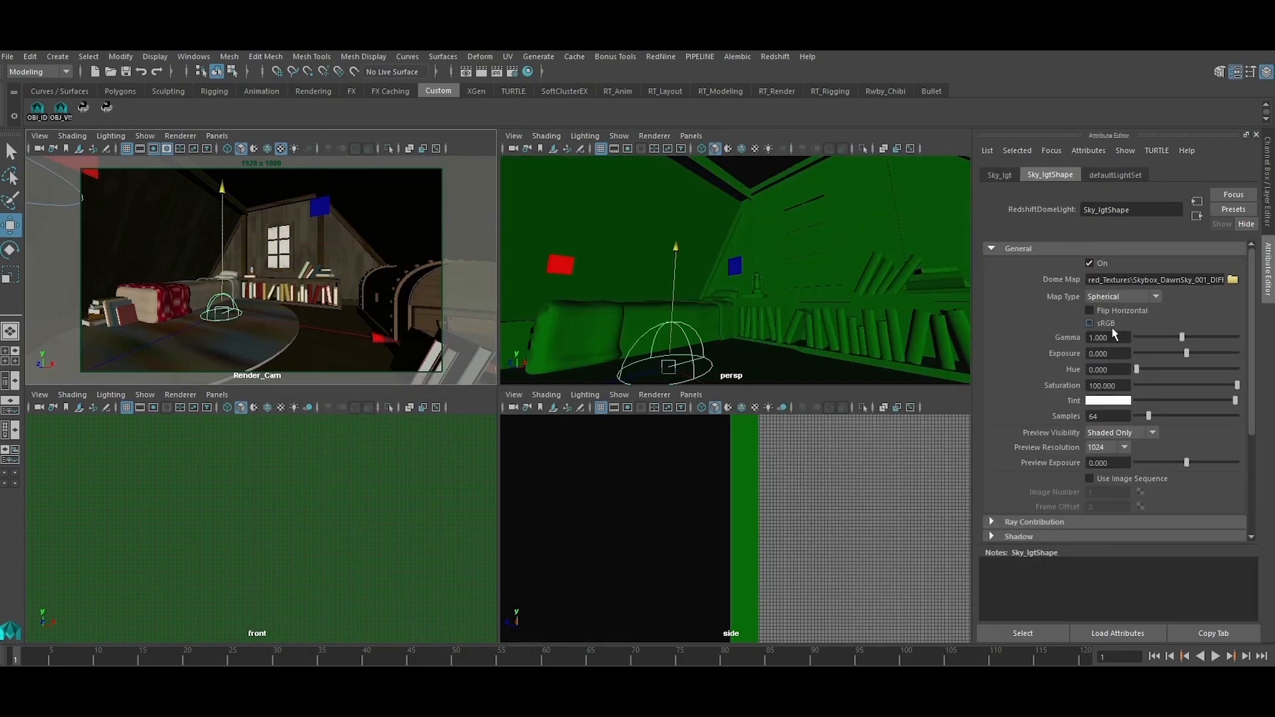
click(1107, 353)
text(0.500)
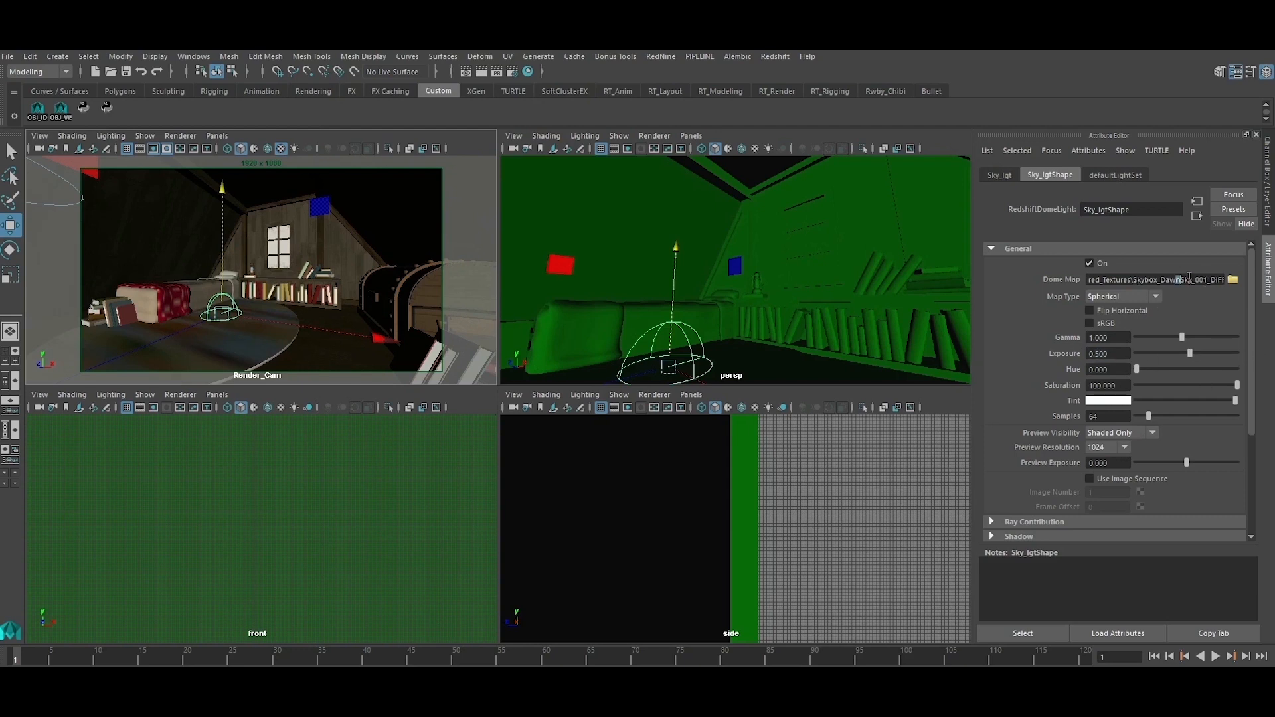
click(1164, 279)
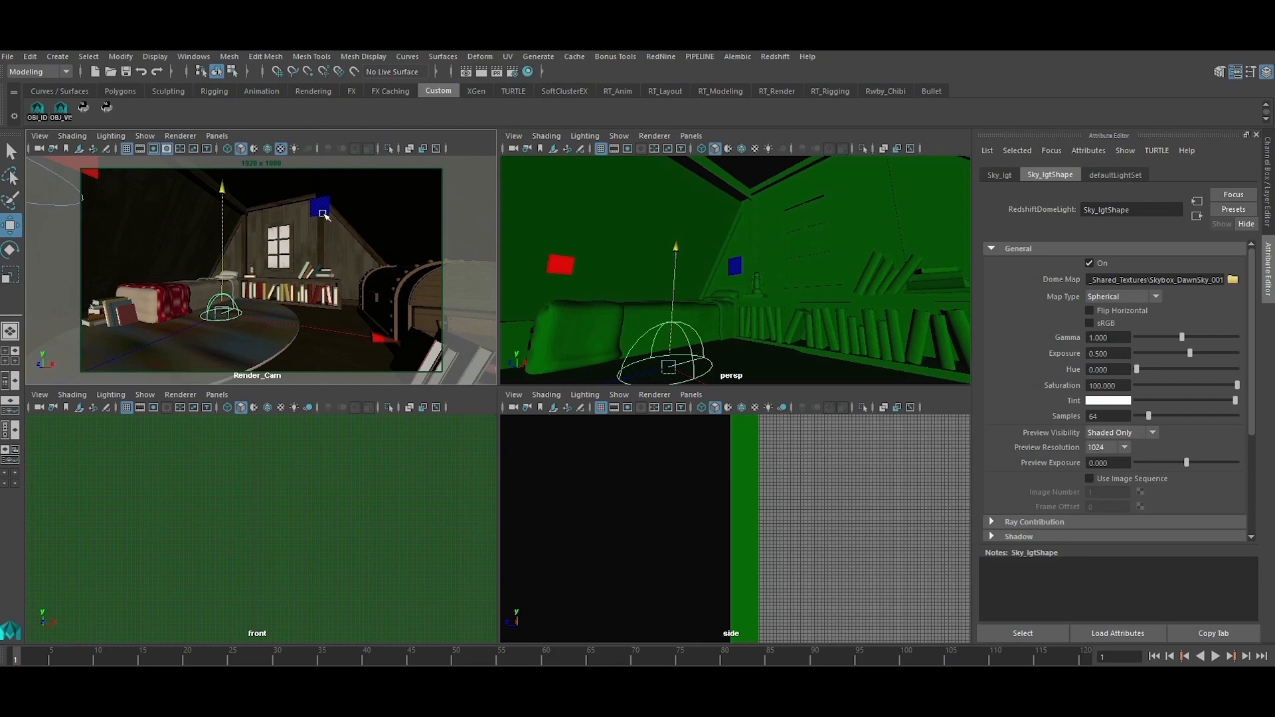
click(527, 72)
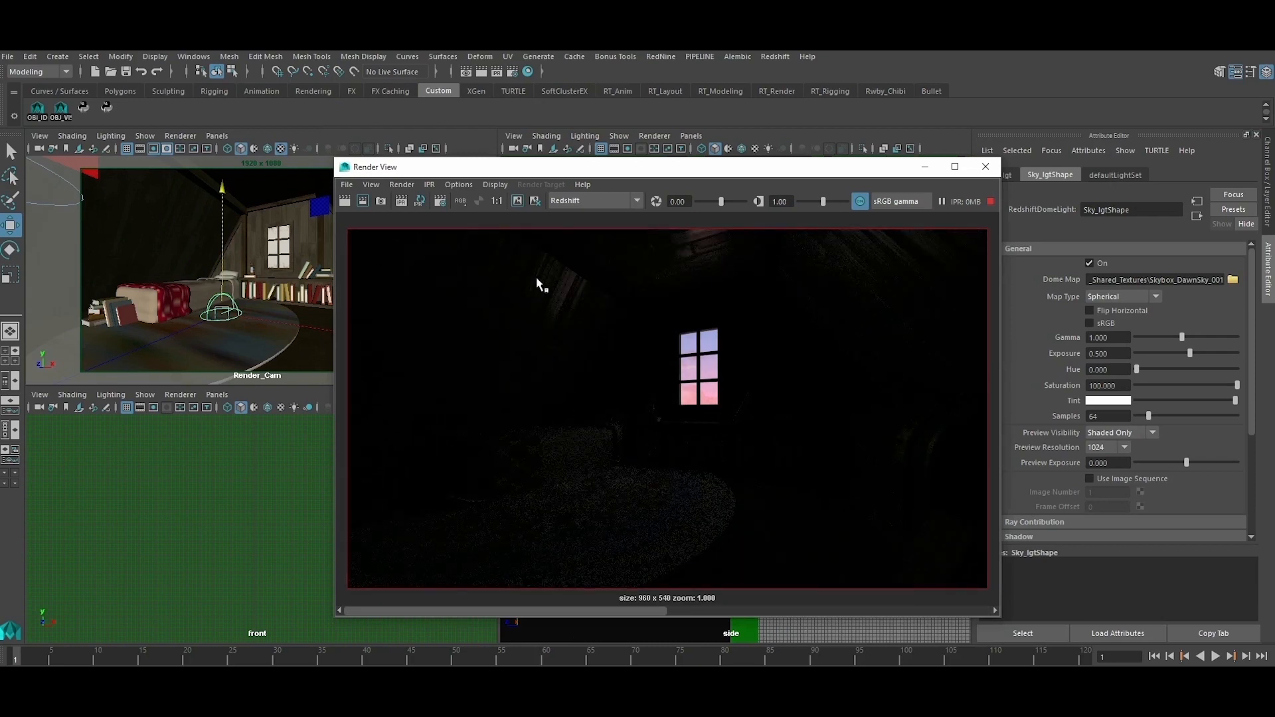
mouse_move(866, 437)
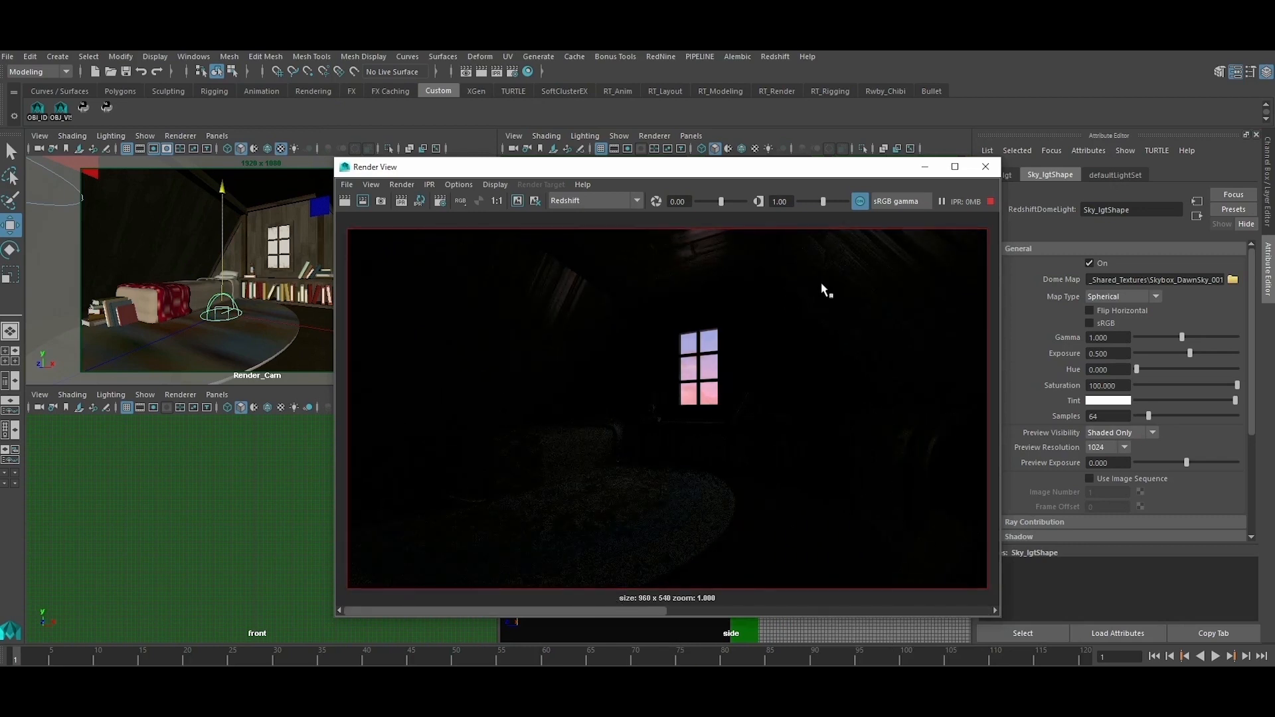
- Raise the sky dome light's exposure to 1.0 and close the IPR render view
click(1106, 353)
text(1.000)
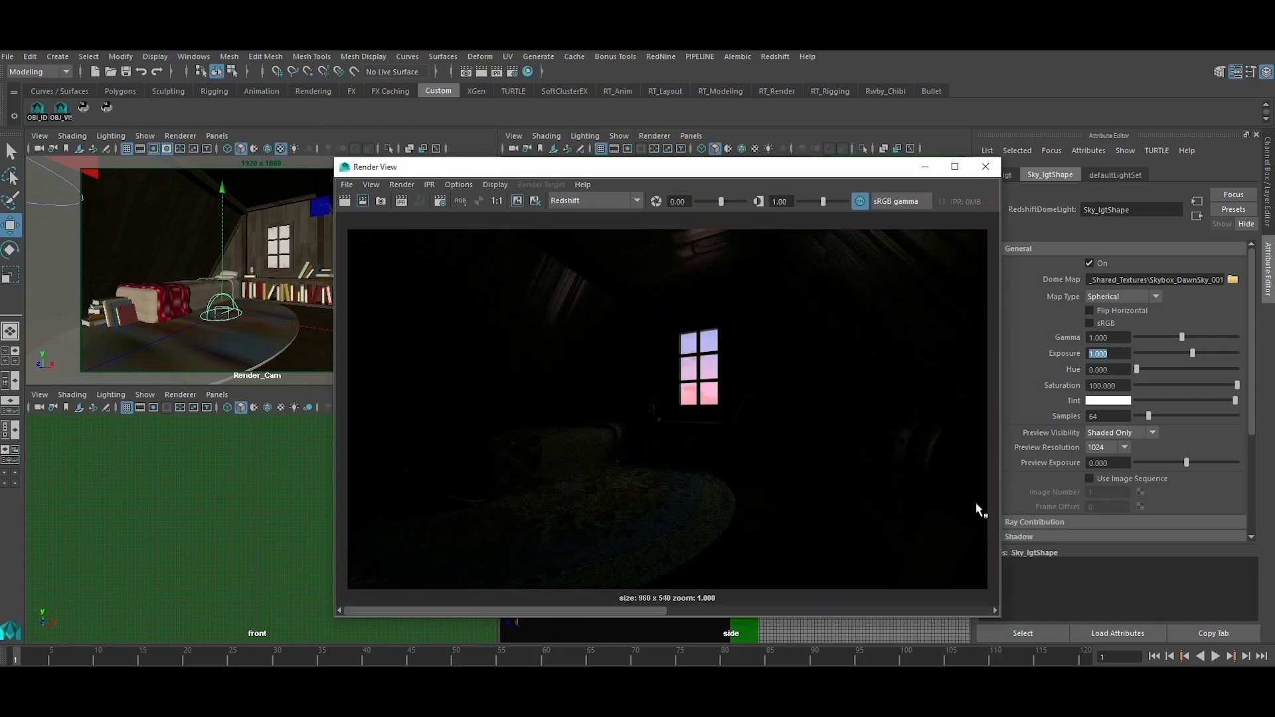
click(984, 168)
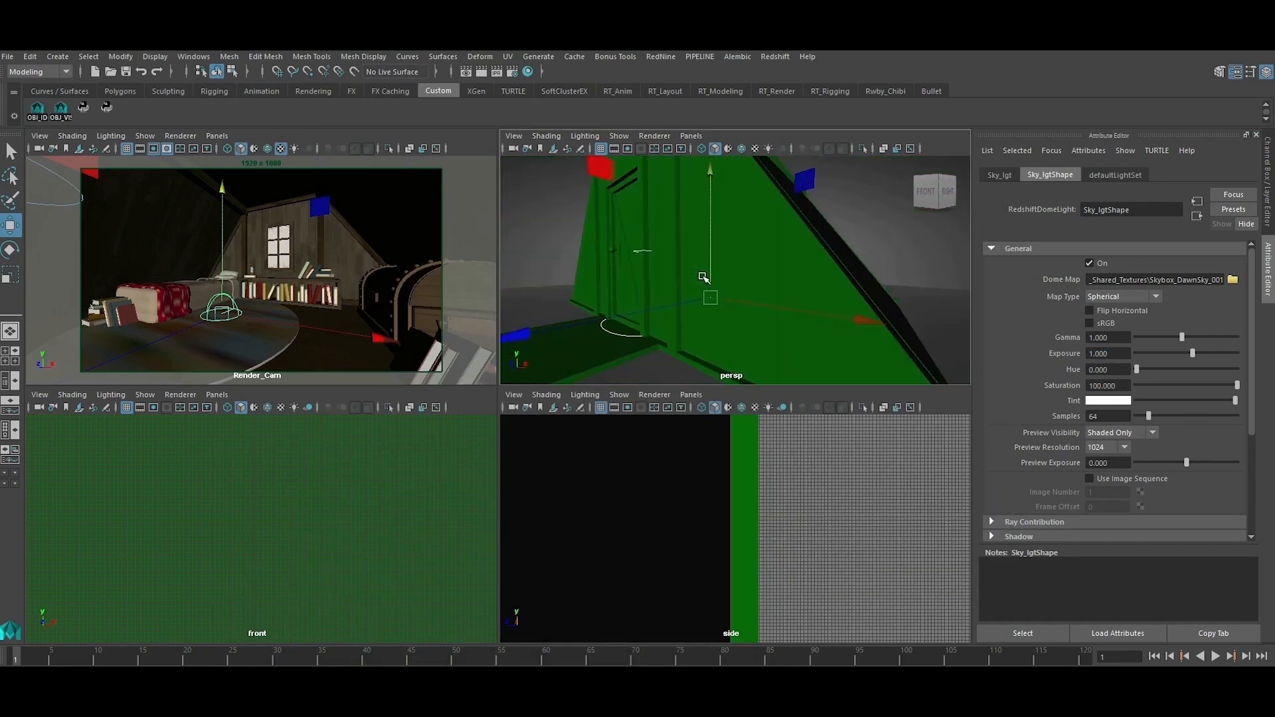
- Pull the perspective view back to frame the whole cabin inside the sky dome
drag(708, 277, 559, 293)
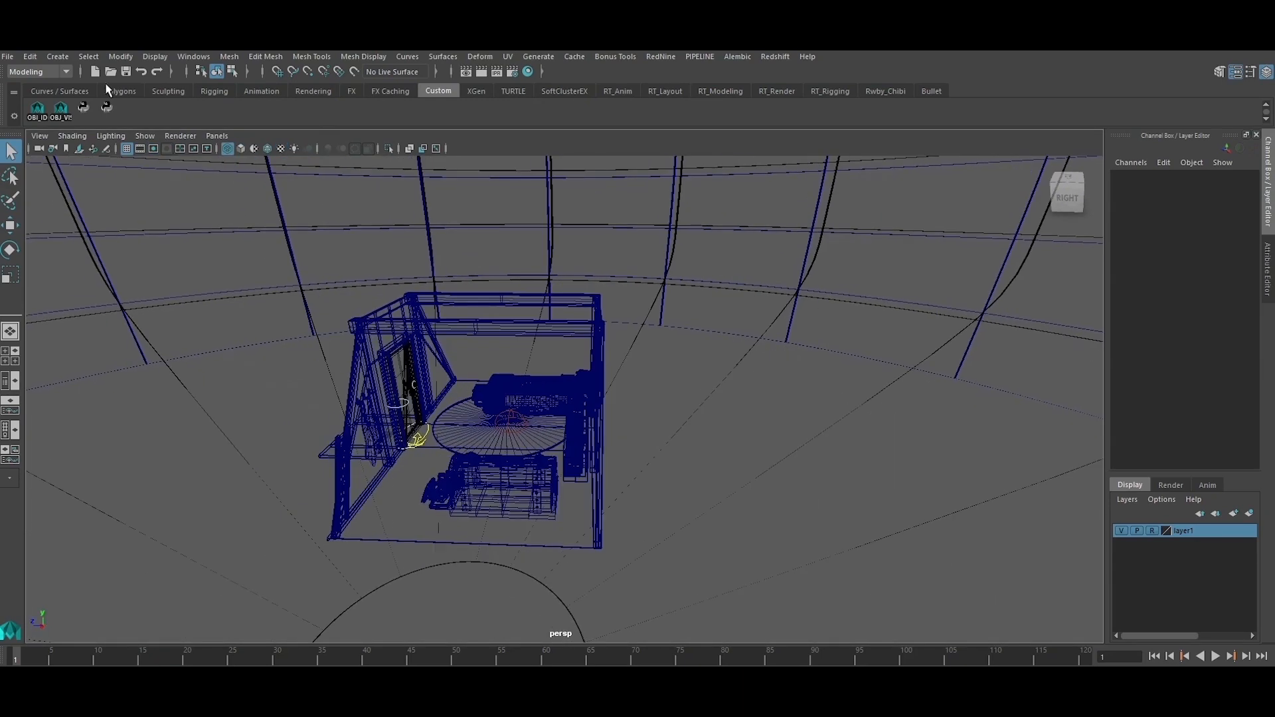
- Create a Redshift Physical Light from the Create > Lights menu
click(57, 56)
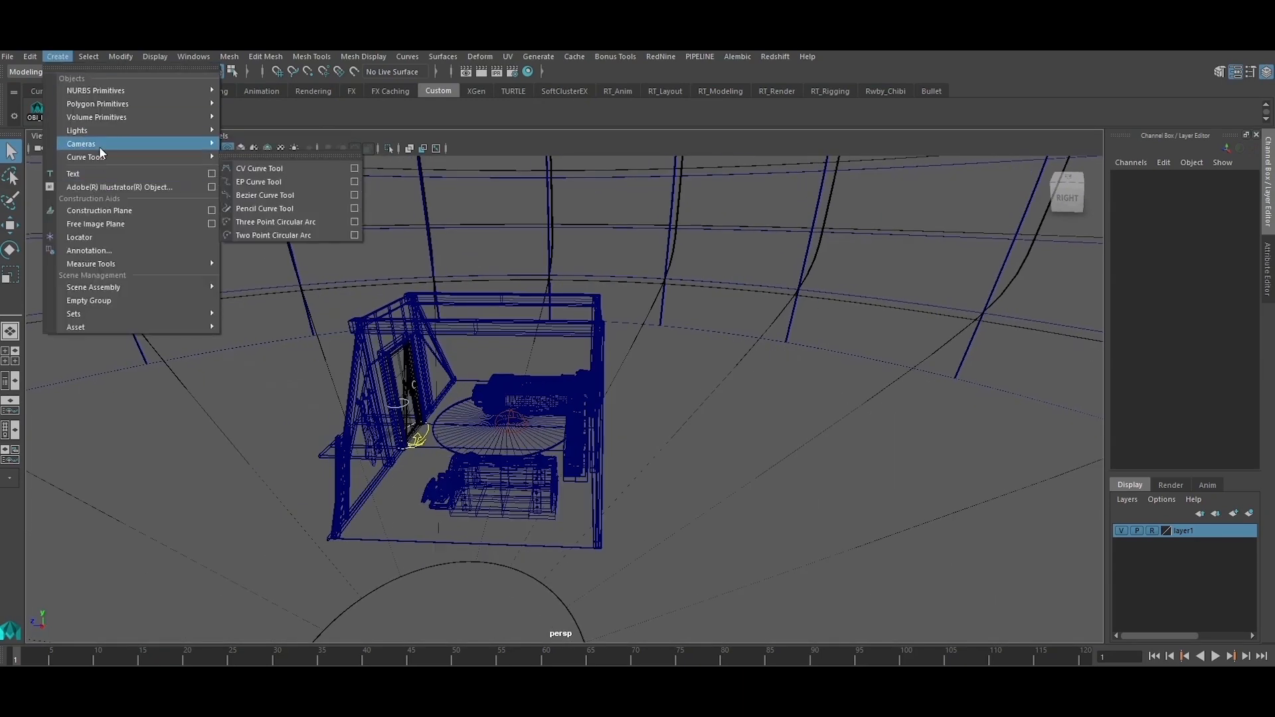
mouse_move(77, 130)
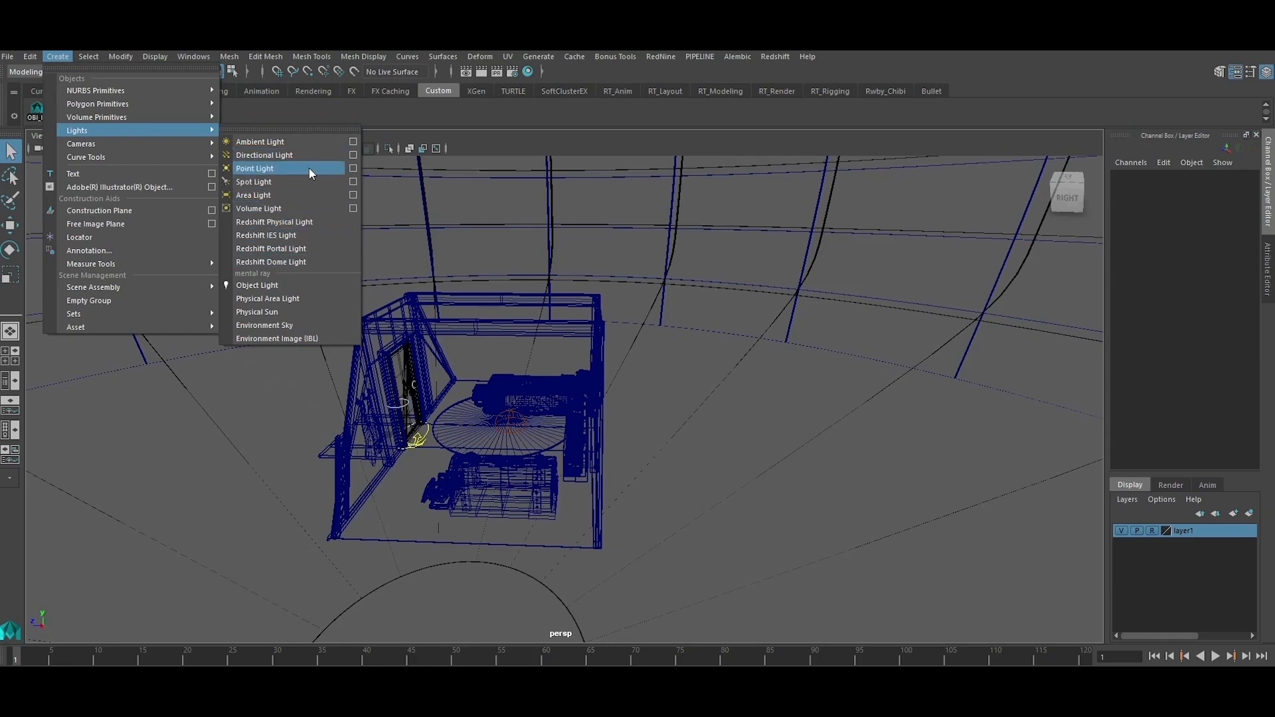
mouse_move(272, 222)
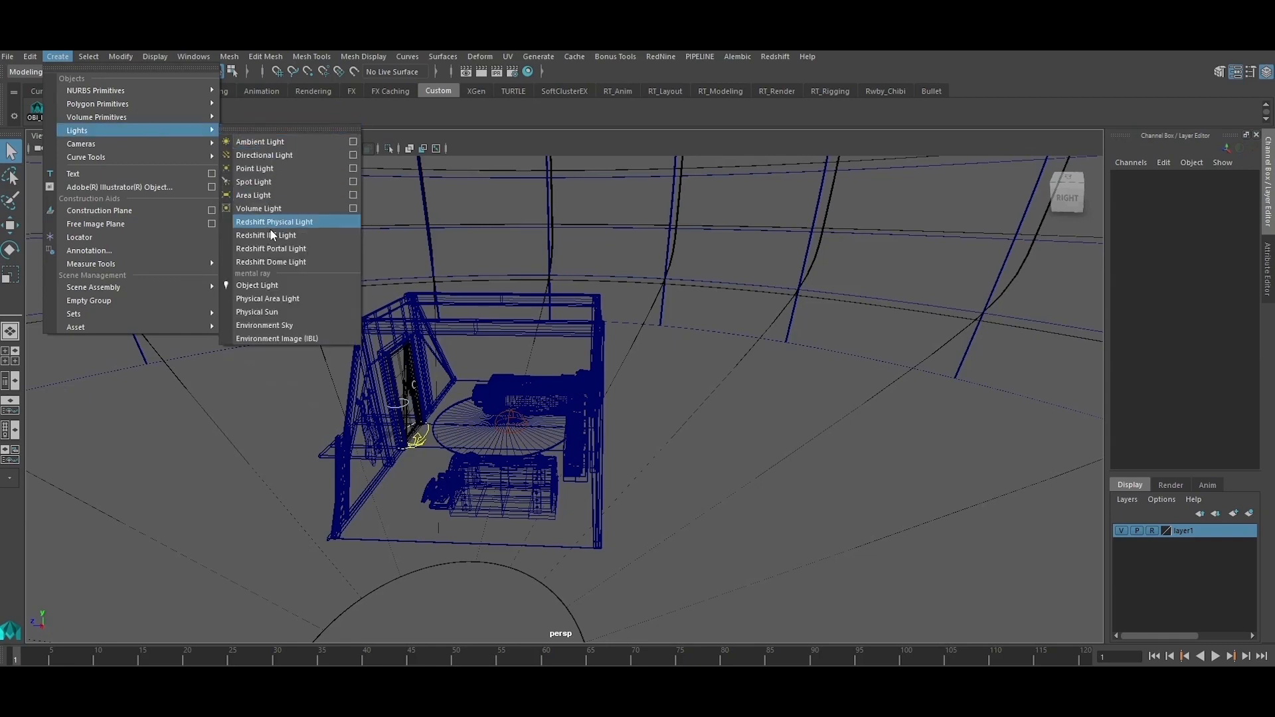
click(273, 221)
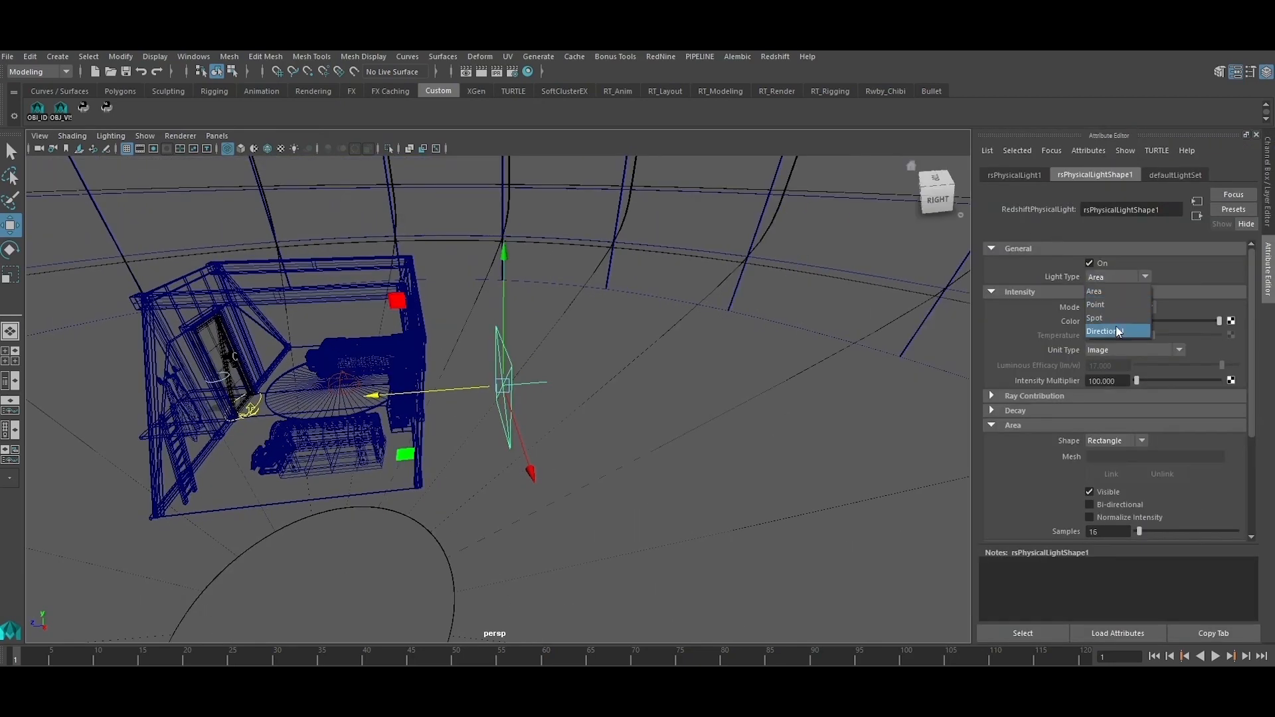
- Set the physical light's type to Directional and rotate it to shine into the room
click(1094, 304)
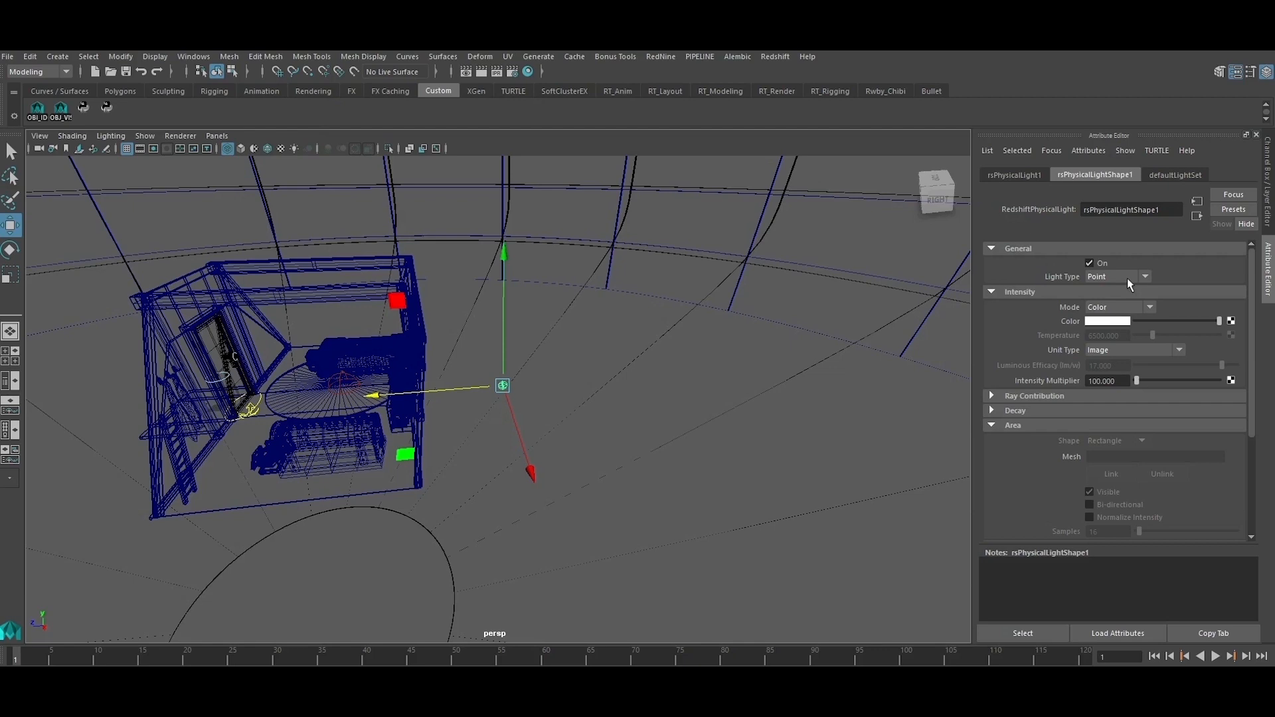
click(1118, 276)
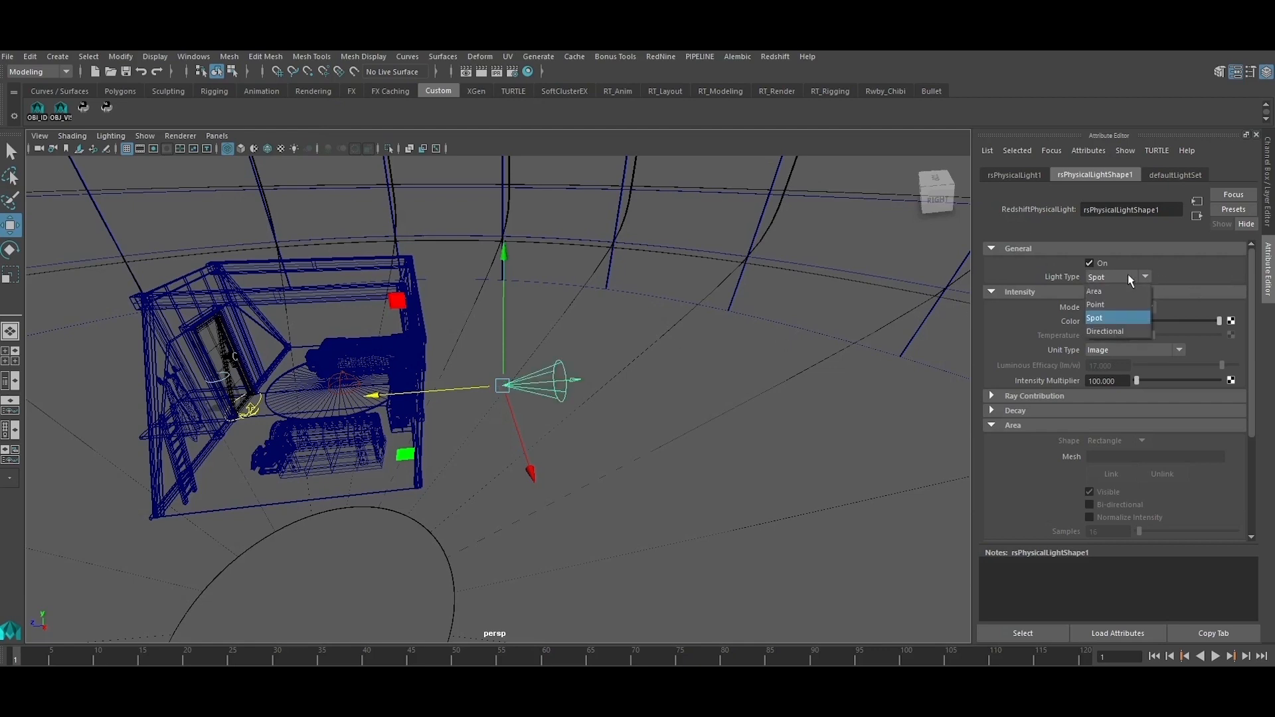
click(1104, 331)
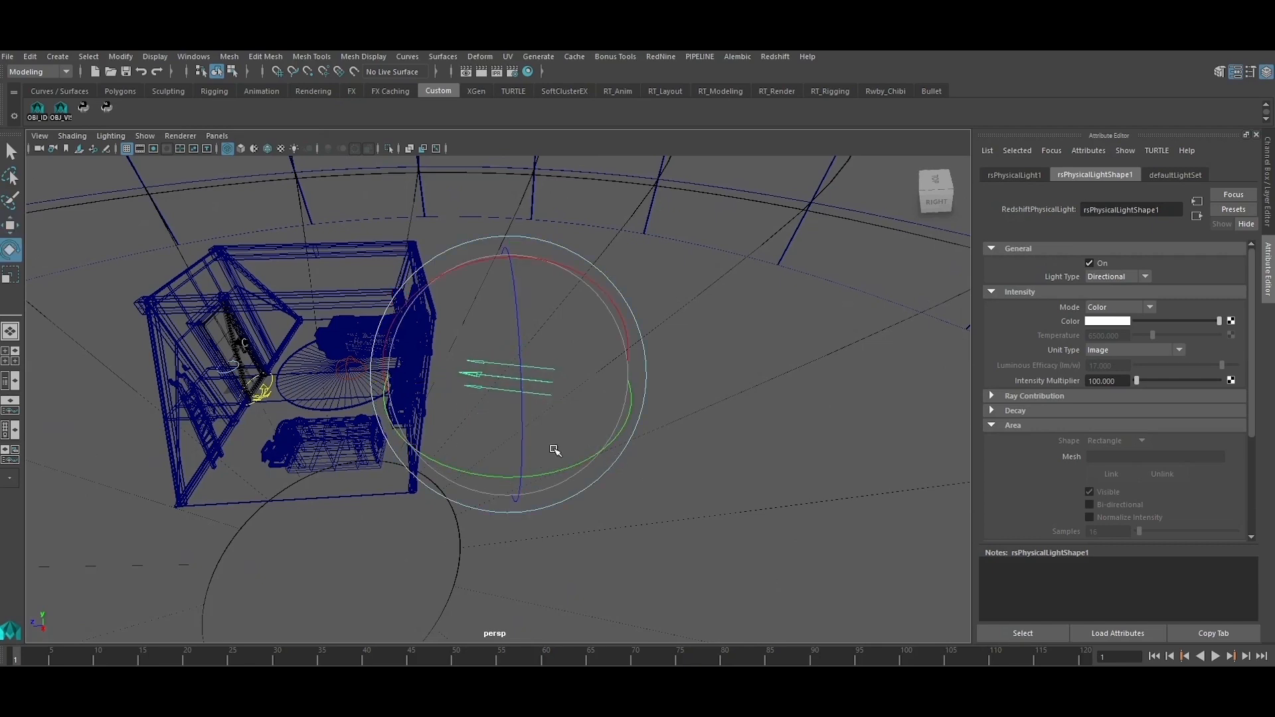
drag(552, 450, 517, 410)
text(1.000)
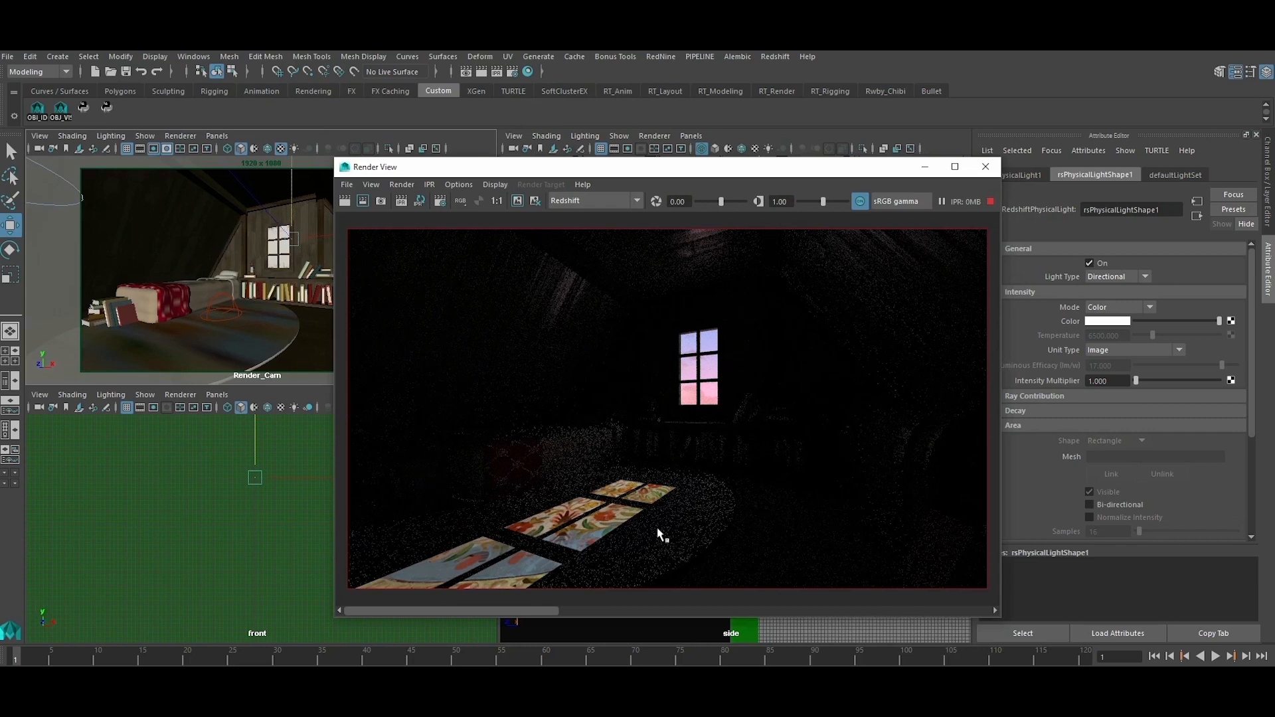
mouse_move(743, 355)
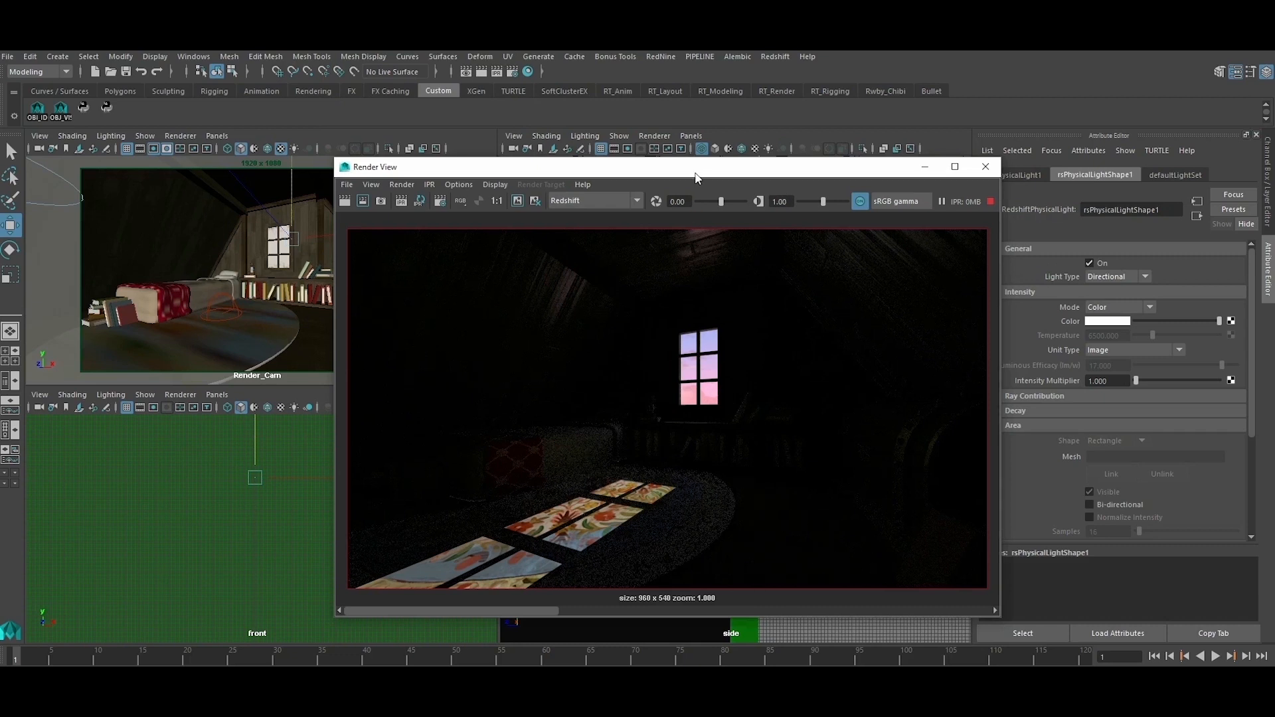
- Drag the Render View of the sunlit floor patches aside to see the viewport
drag(695, 167, 601, 173)
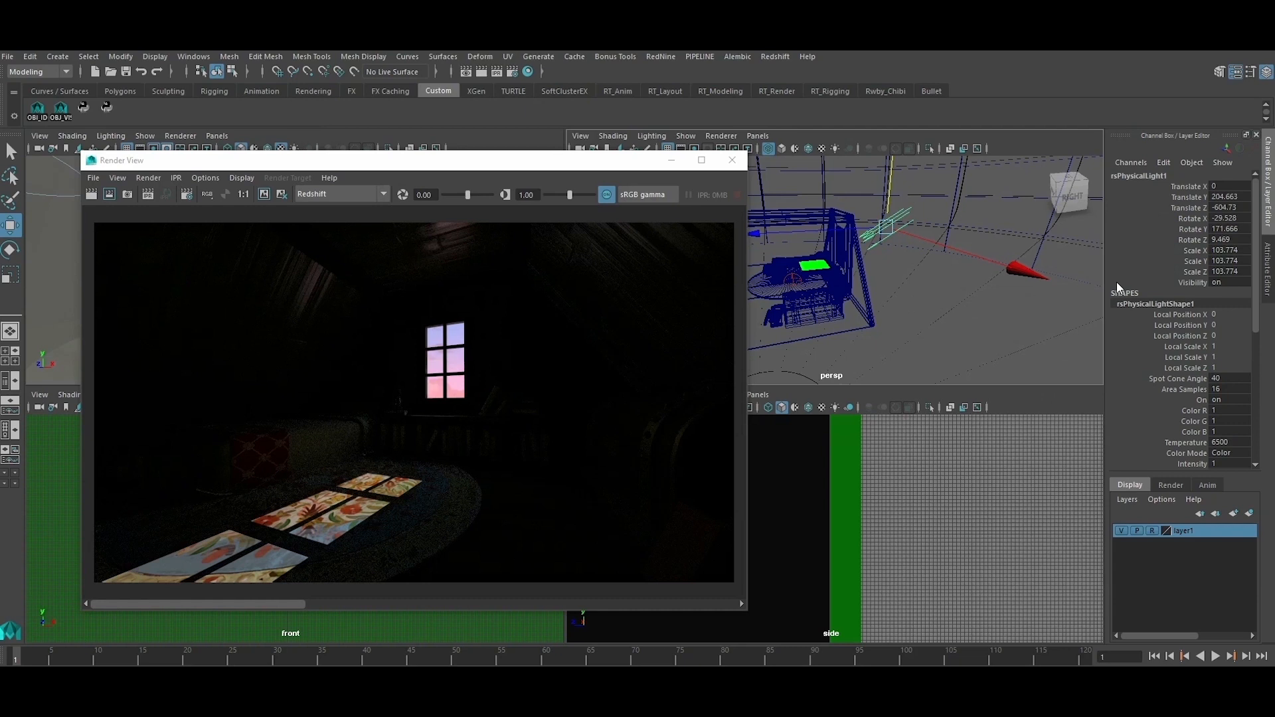
- Rename the directional physical light to Key_lgt in the Channel Box
double_click(1140, 175)
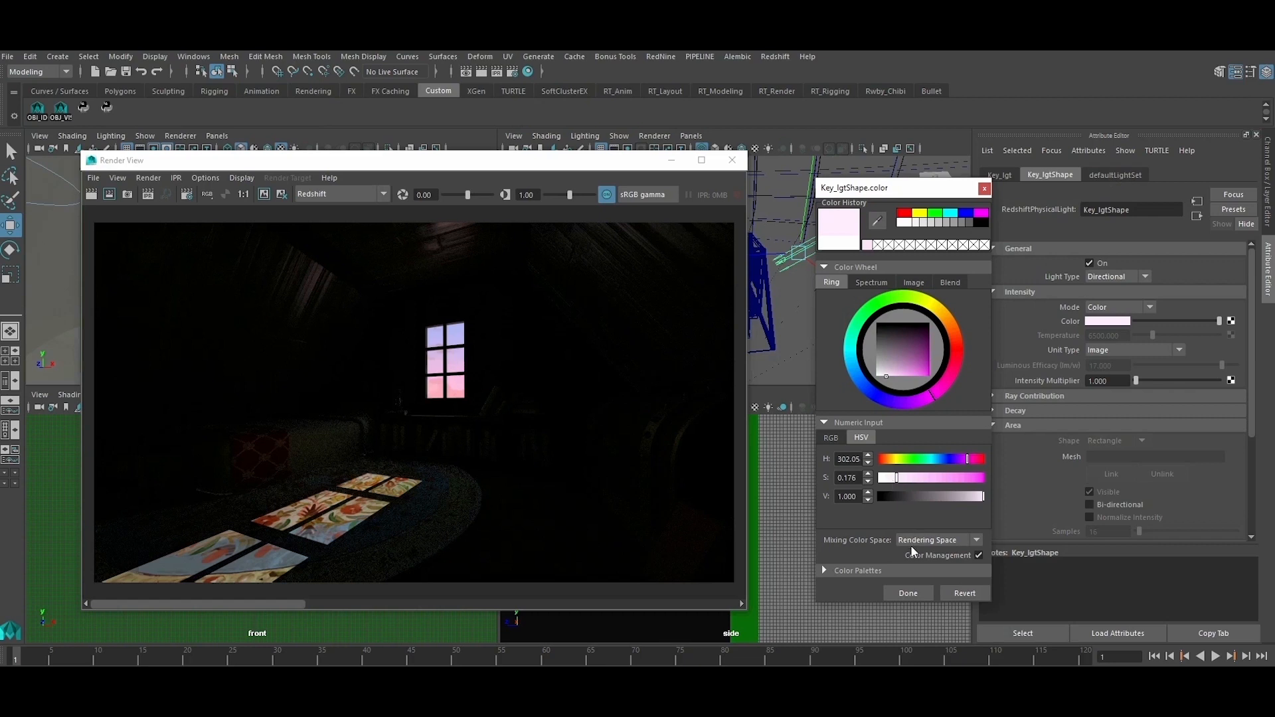
- Set the key light's color to a pale pink (H≈302, S≈0.18) via the Color swatch
click(908, 592)
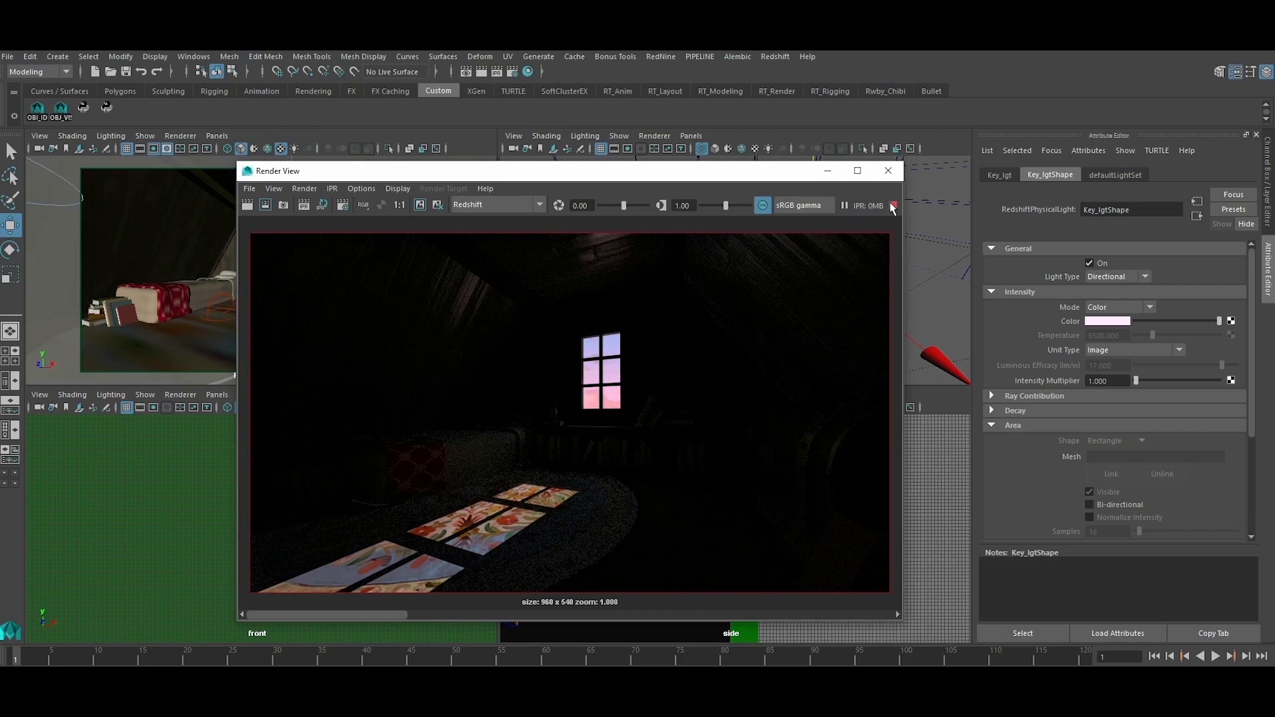
- Stop the Redshift IPR render showing the pink key light's floor pattern
click(891, 205)
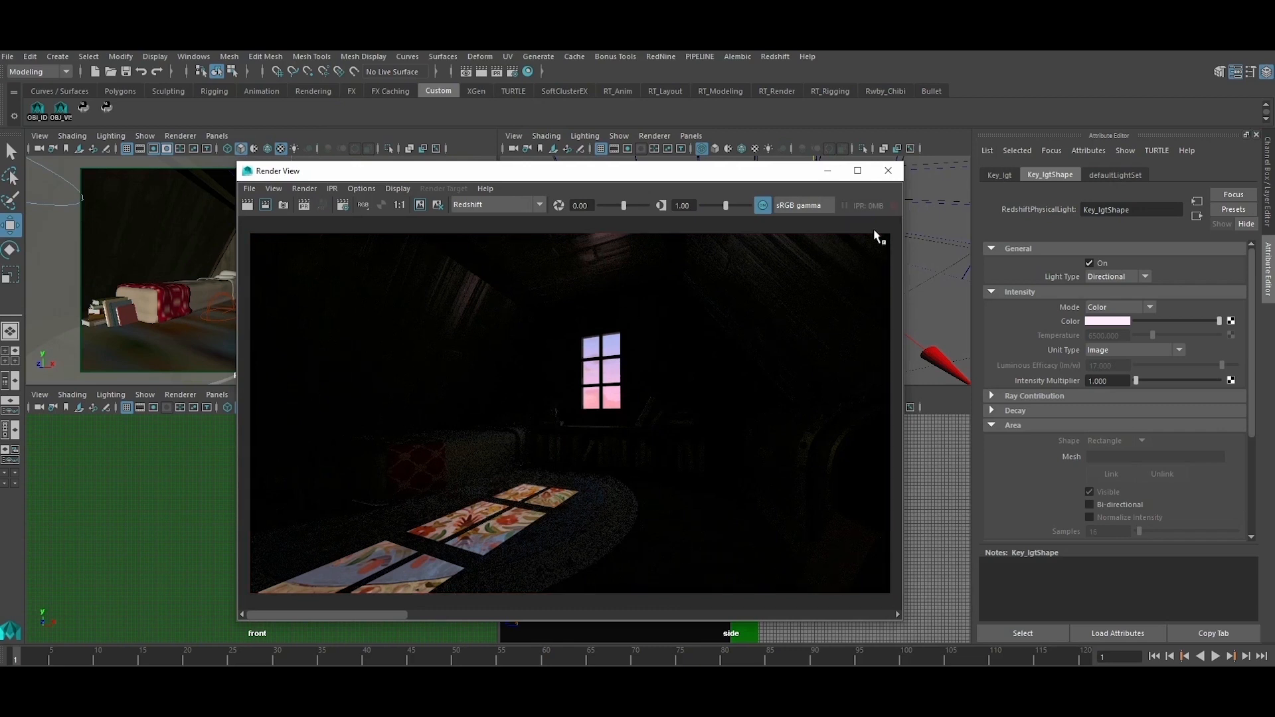
mouse_move(694, 379)
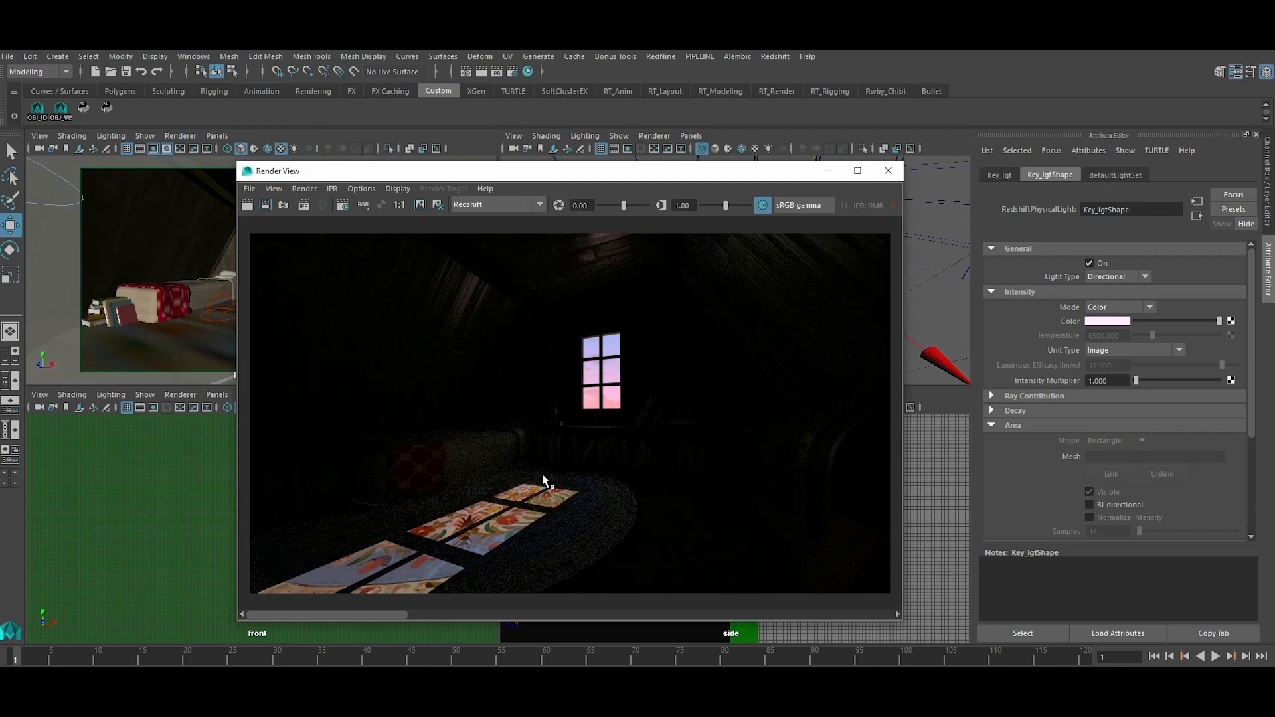
mouse_move(453, 499)
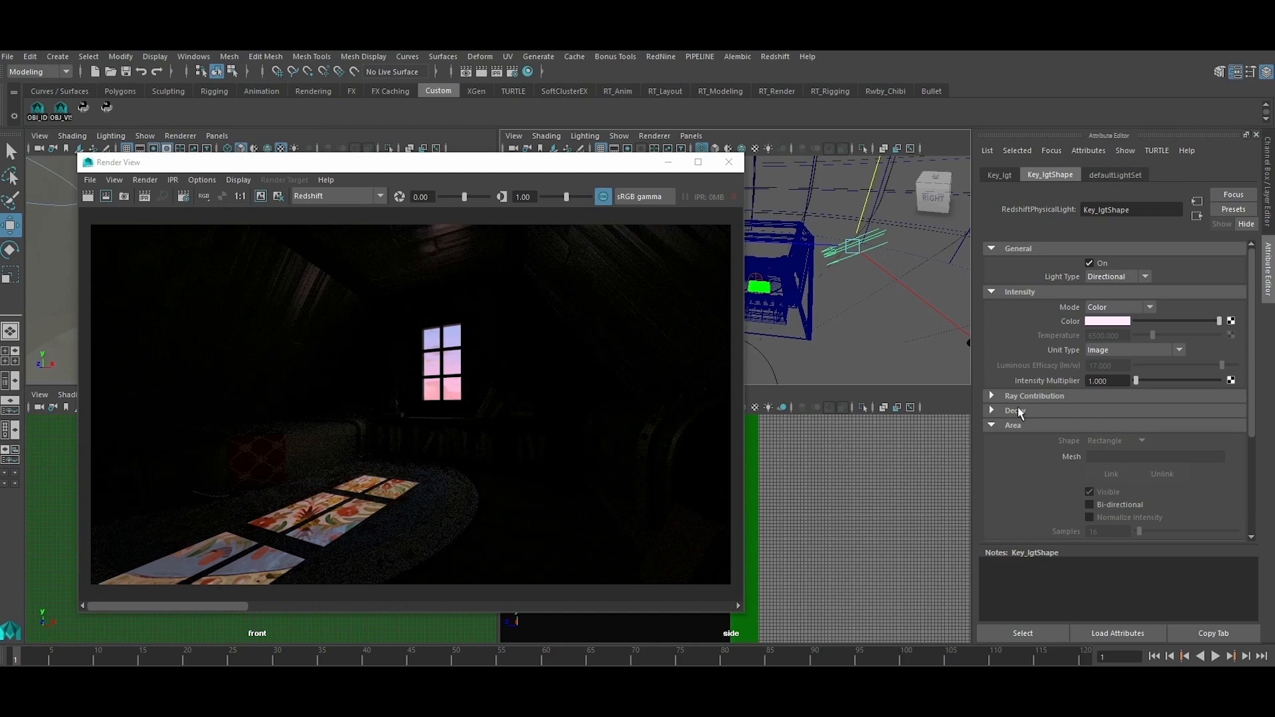
- Set Key_lgt's Light Type to Spot and minimize the Render View window
click(1142, 276)
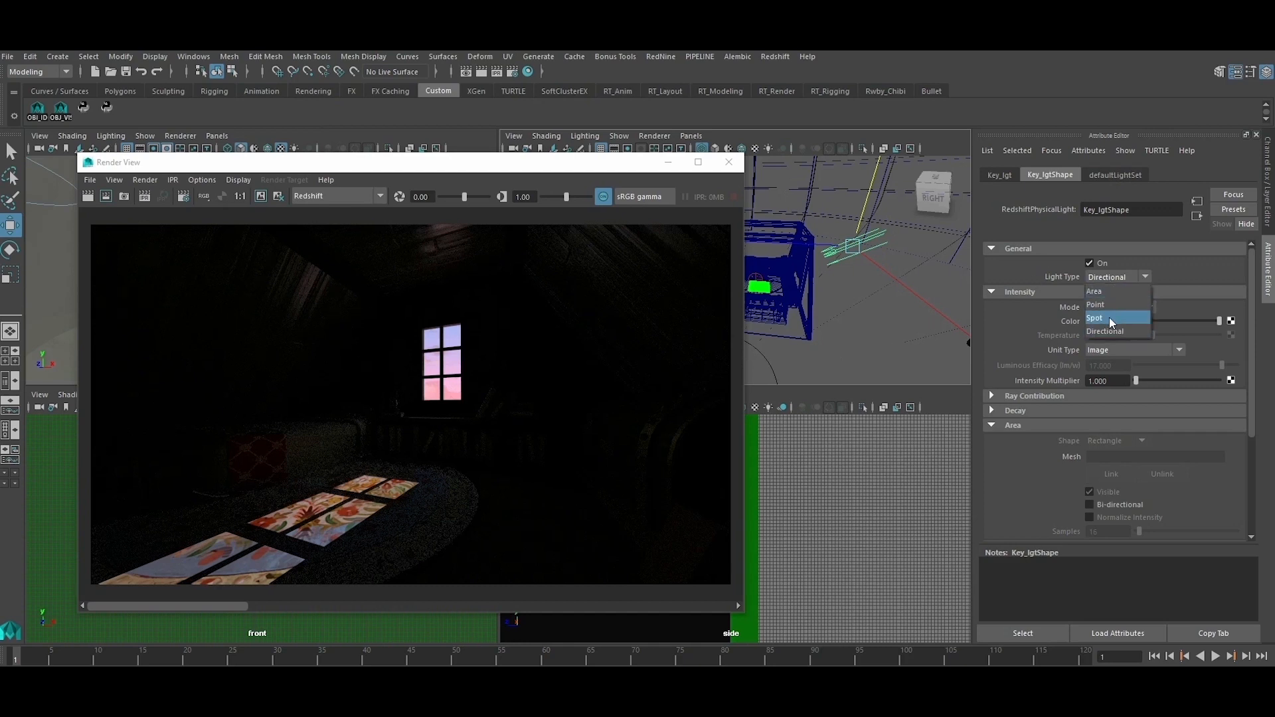
click(1096, 317)
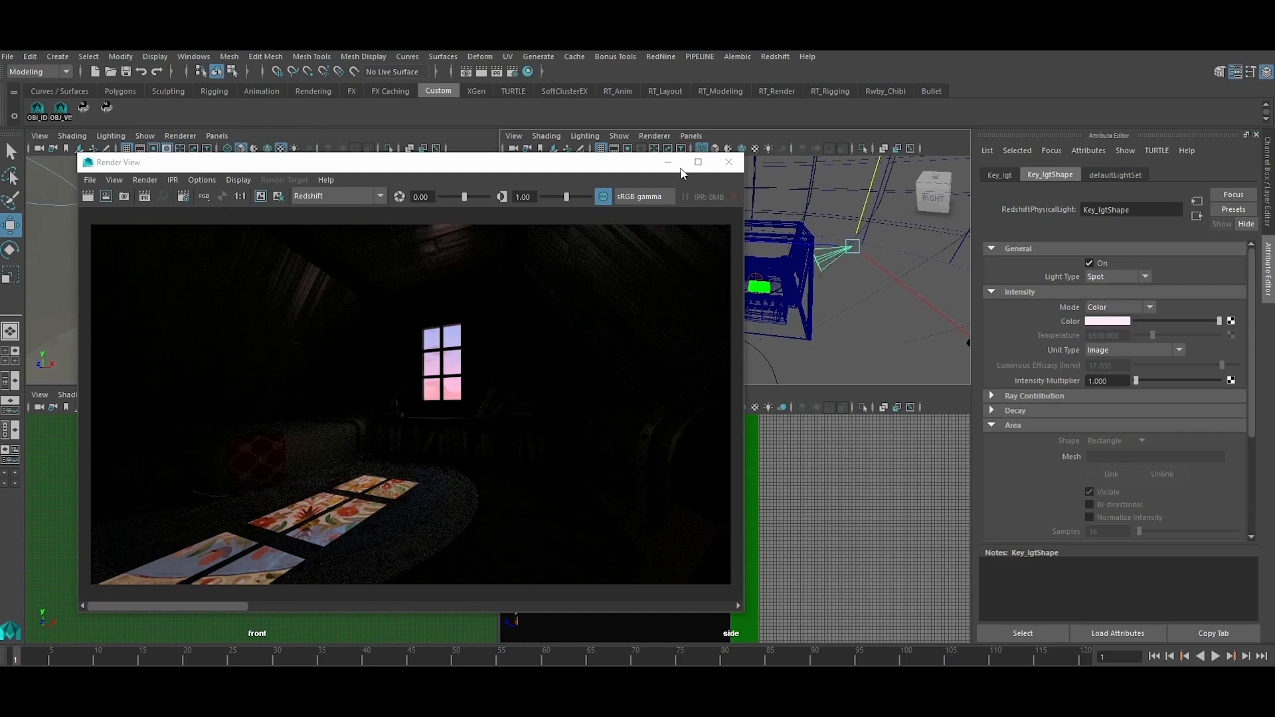
click(728, 162)
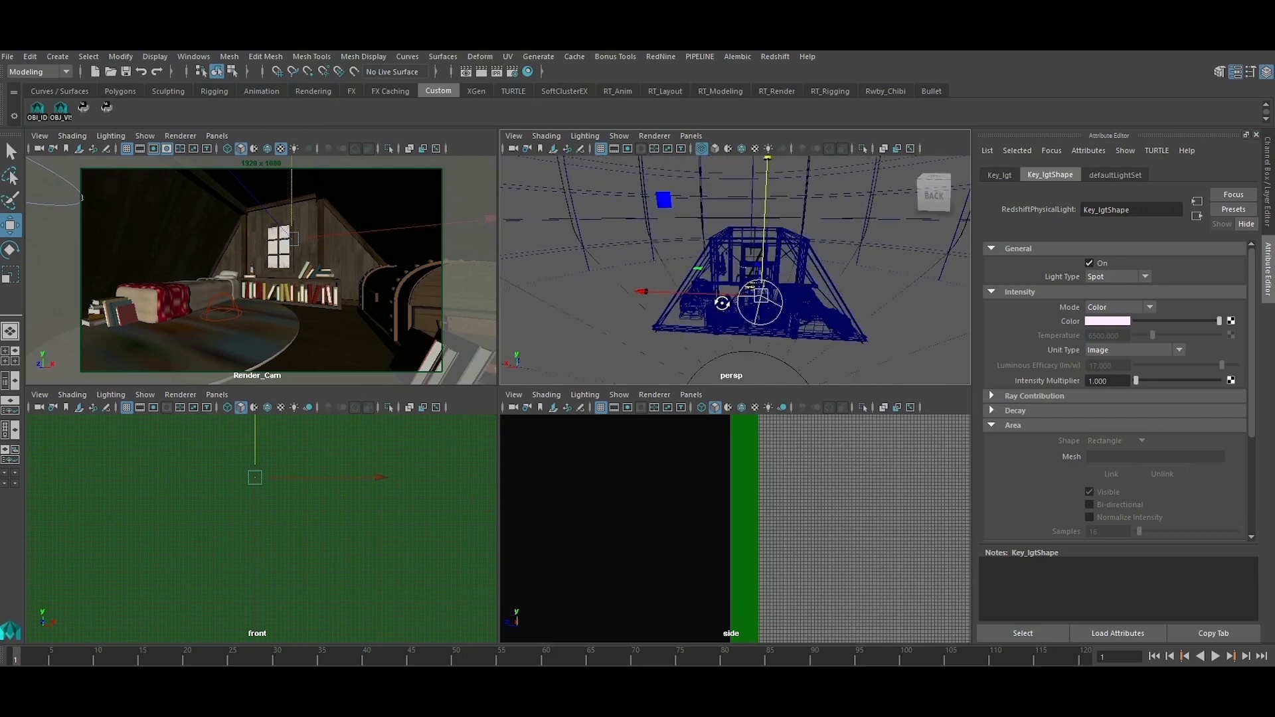